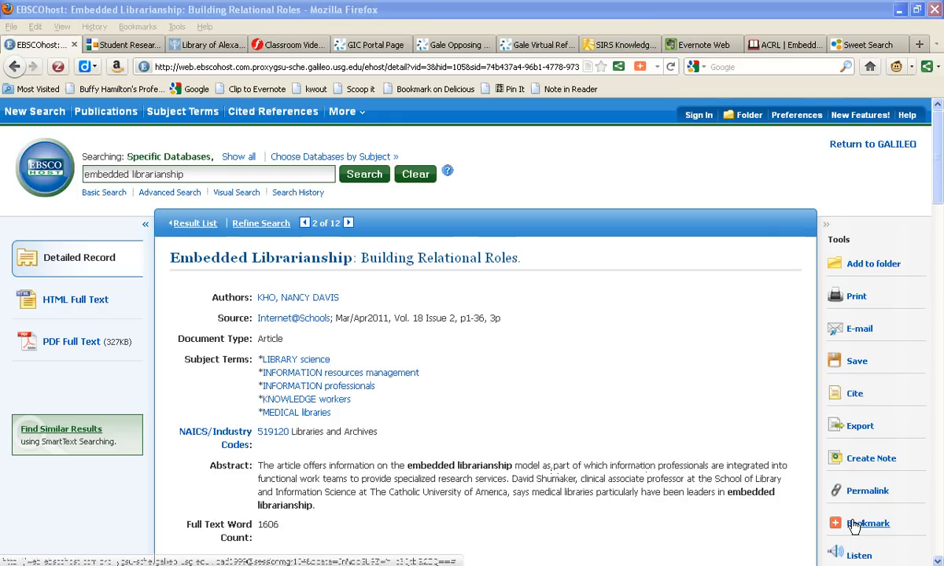
{"action": "mouse_move", "coordinate": [865, 522]}
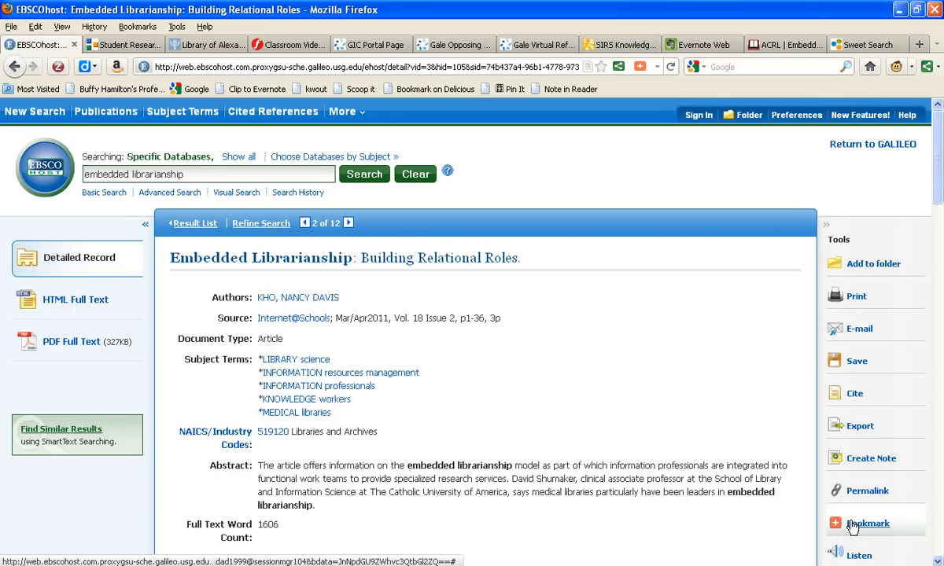
Bring up the AddThis Bookmark & Share list from the article's Tools panel.
{"action": "left_click", "coordinate": [866, 522]}
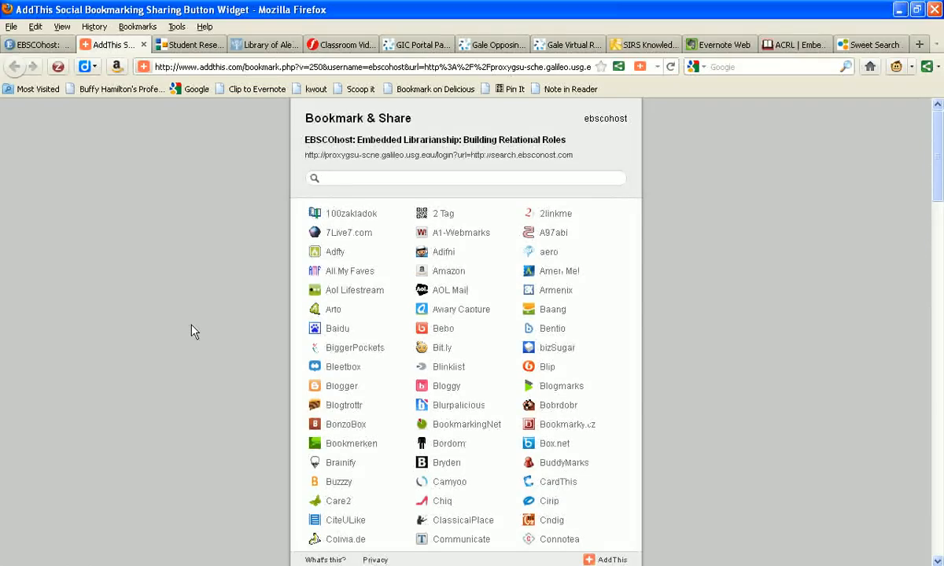
Filter the services with 'scoop' and share the article to Scoop.it.
{"action": "left_click", "coordinate": [345, 179]}
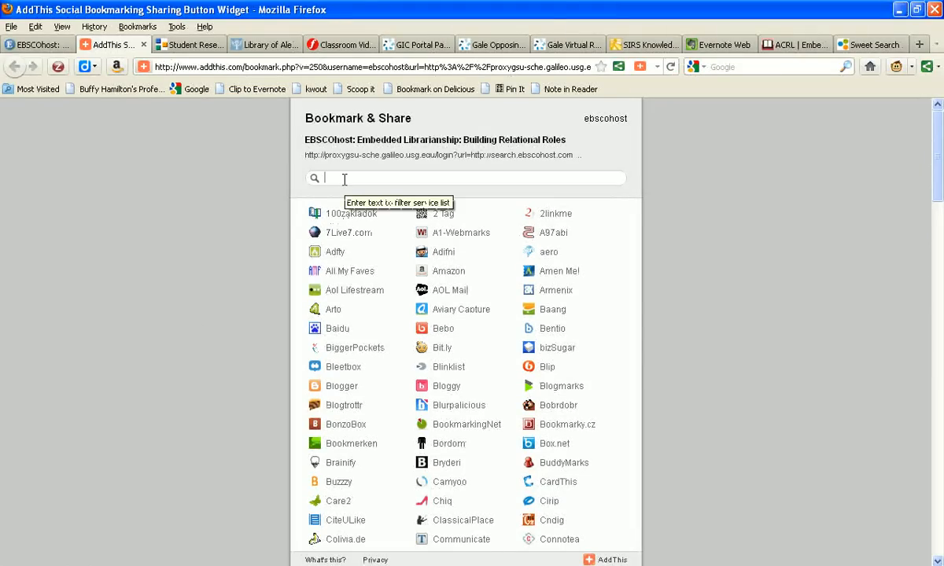
{"action": "type", "text": "scoop"}
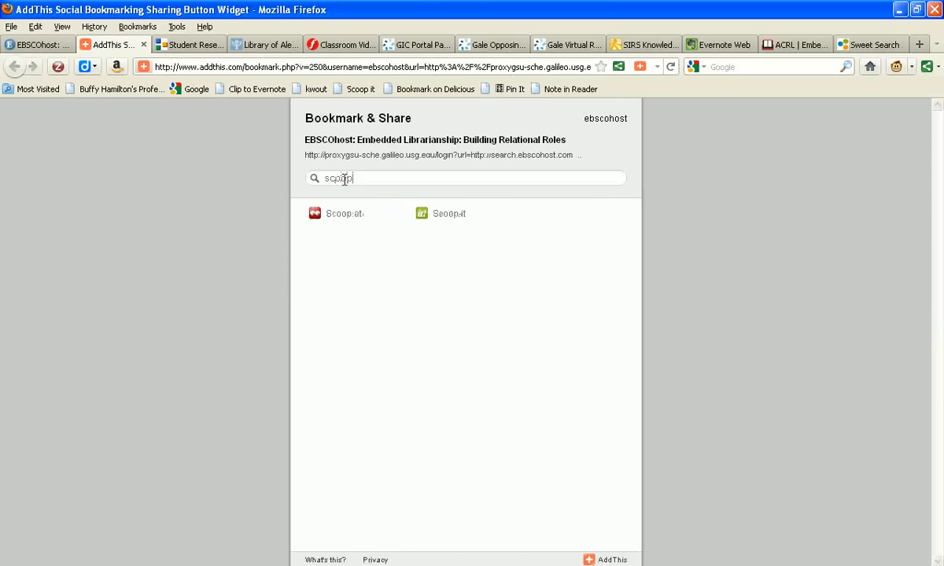
{"action": "left_click", "coordinate": [449, 214]}
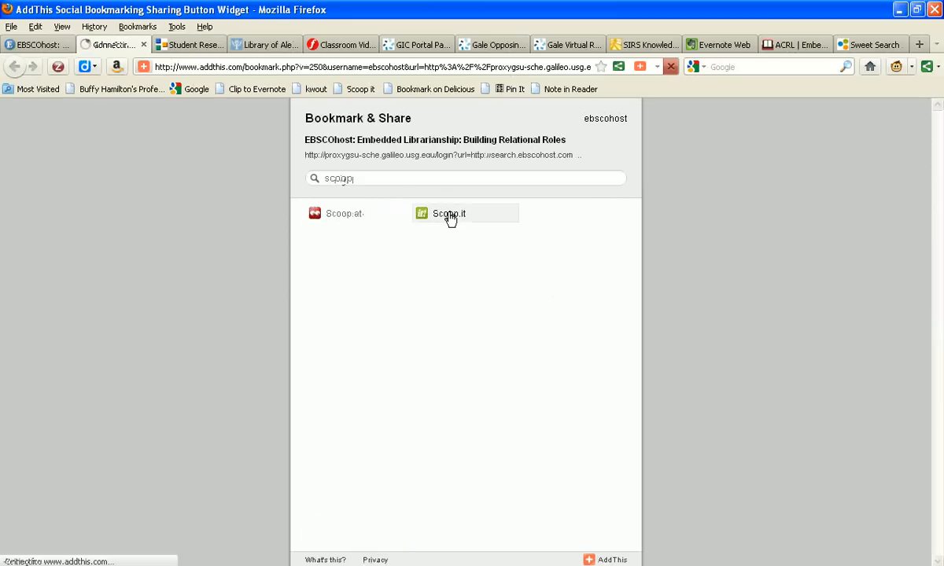
{"action": "left_click", "coordinate": [450, 214]}
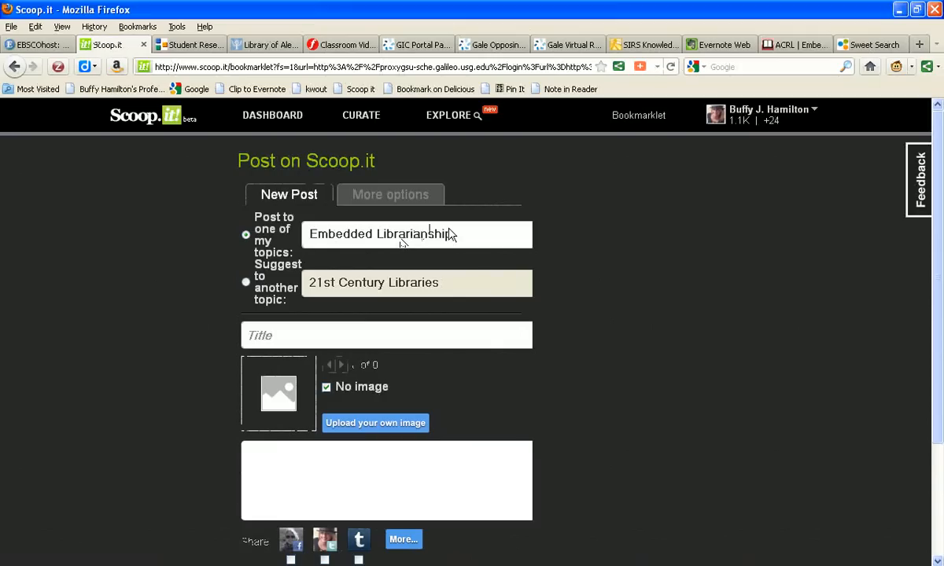
Choose Embedded Librarianship from my topics, then return to the EBSCOhost record.
{"action": "left_click", "coordinate": [416, 233]}
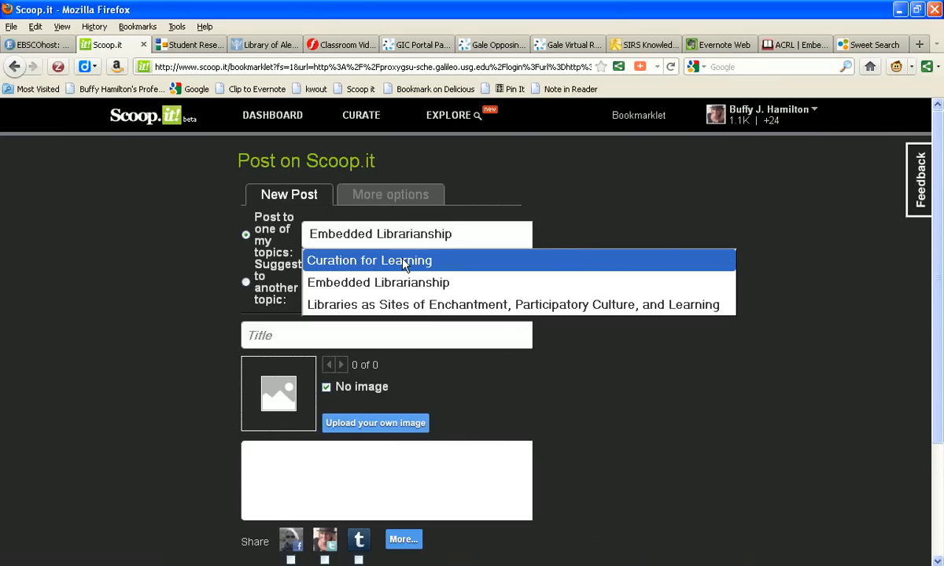
{"action": "mouse_move", "coordinate": [431, 291]}
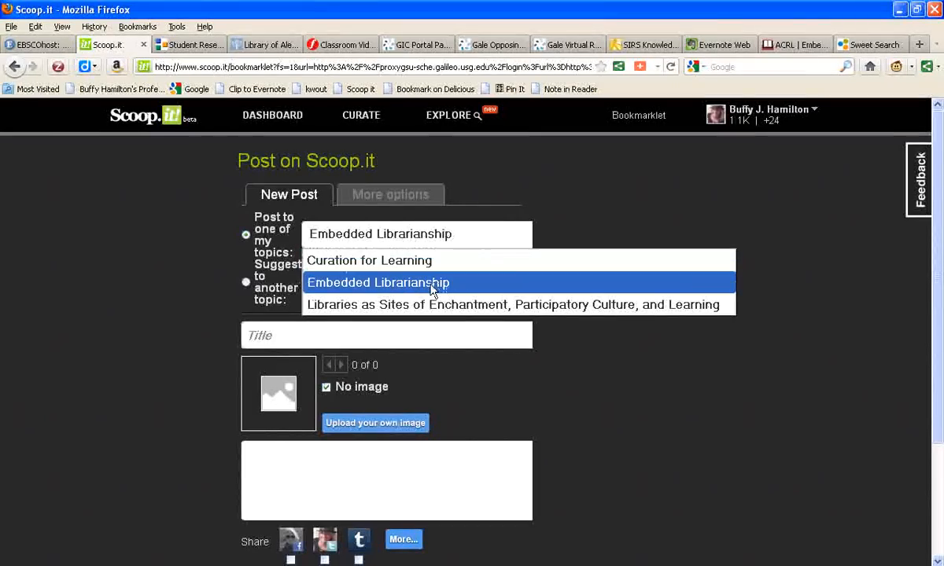
{"action": "left_click", "coordinate": [378, 283]}
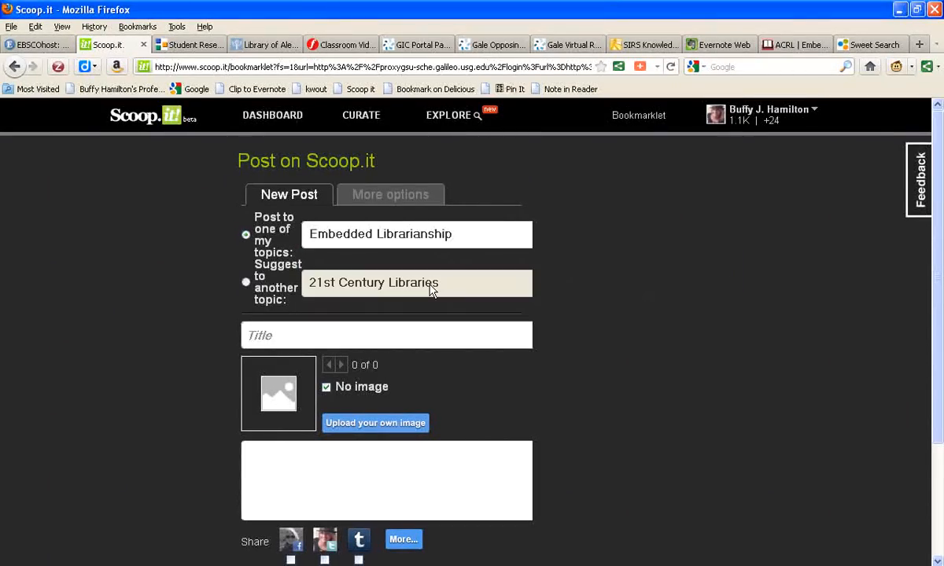
{"action": "left_click", "coordinate": [385, 335]}
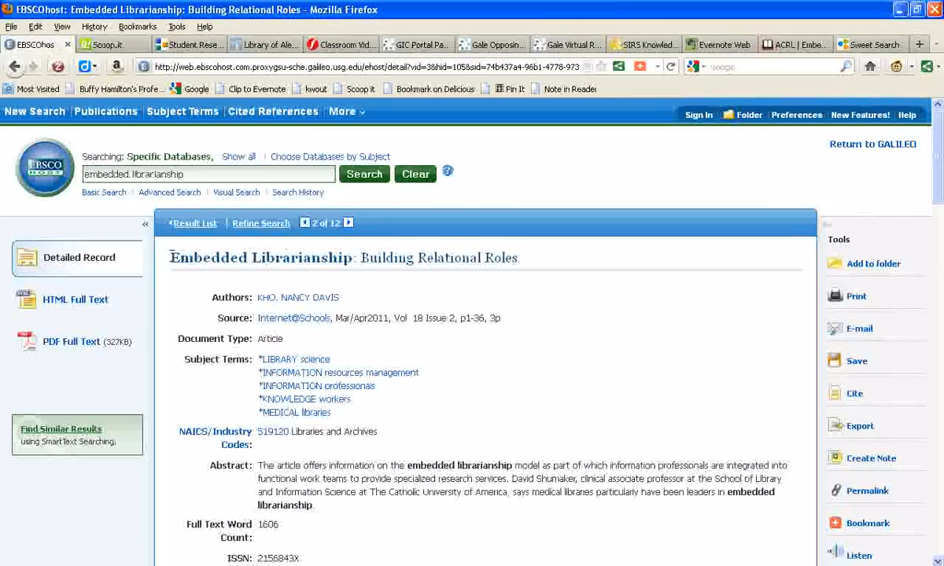
Copy the full article title and bring it to the Scoop.it post form as its title.
{"action": "triple_click", "coordinate": [345, 258]}
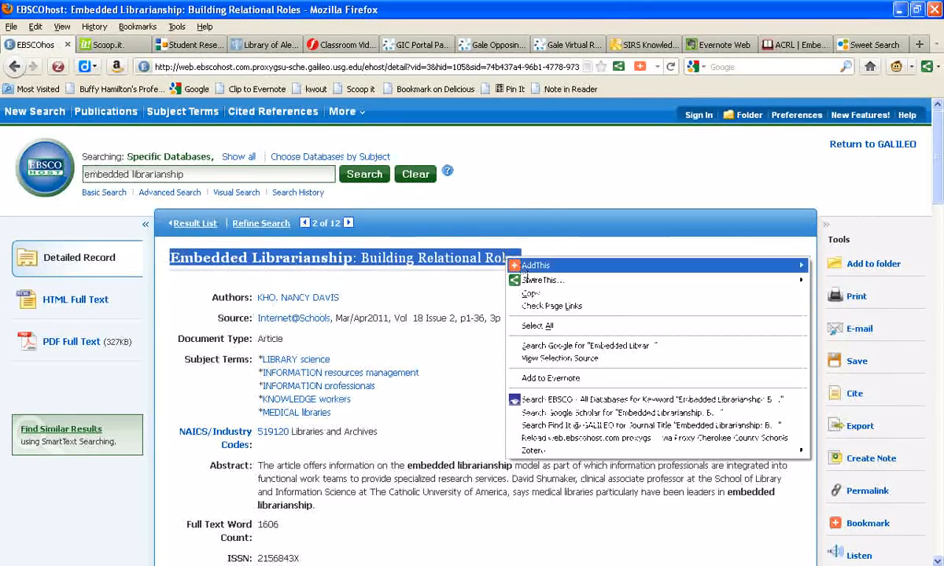
{"action": "left_click", "coordinate": [529, 299]}
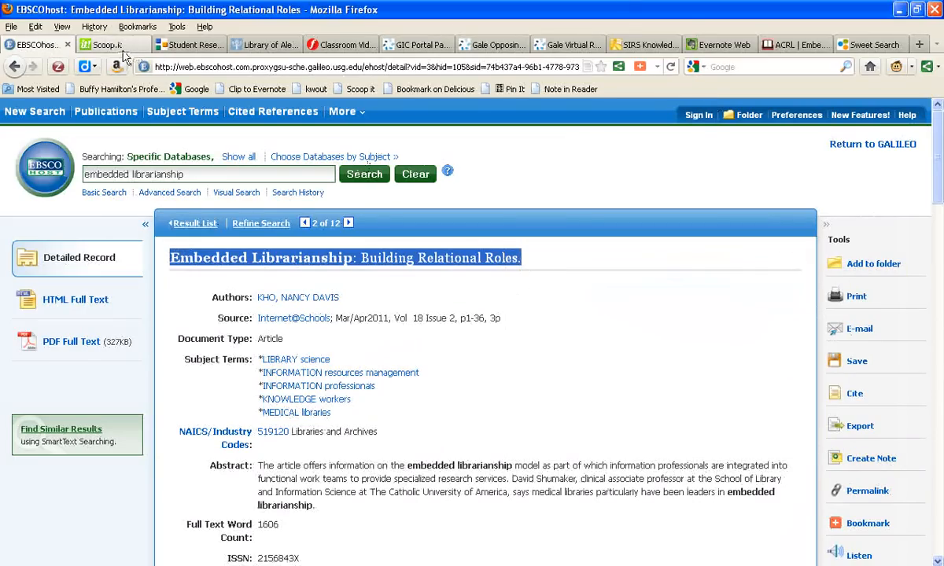
{"action": "left_click", "coordinate": [105, 44]}
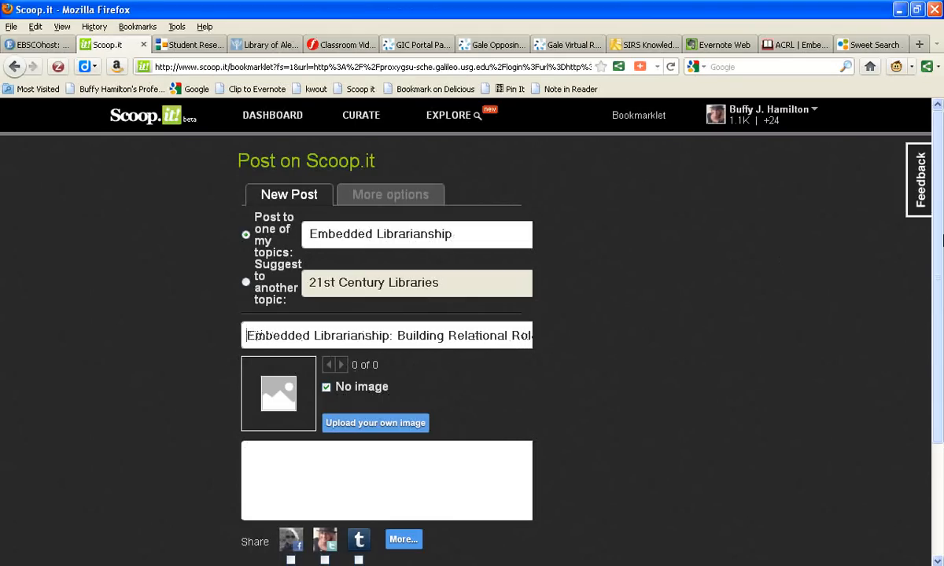
Publish the post to the Embedded Librarianship topic.
{"action": "scroll", "scroll_direction": "down", "scroll_amount": 3}
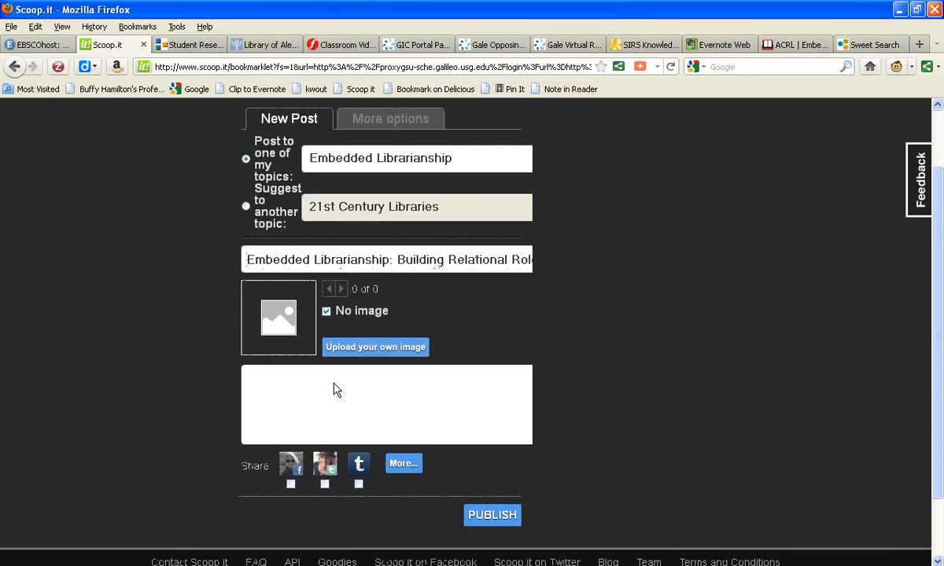
{"action": "mouse_move", "coordinate": [460, 521]}
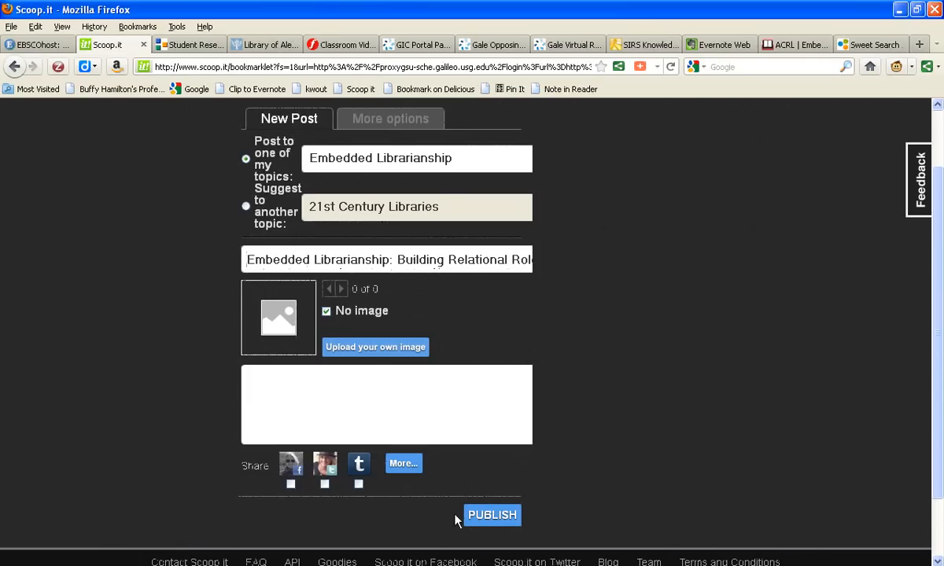
{"action": "left_click", "coordinate": [491, 516]}
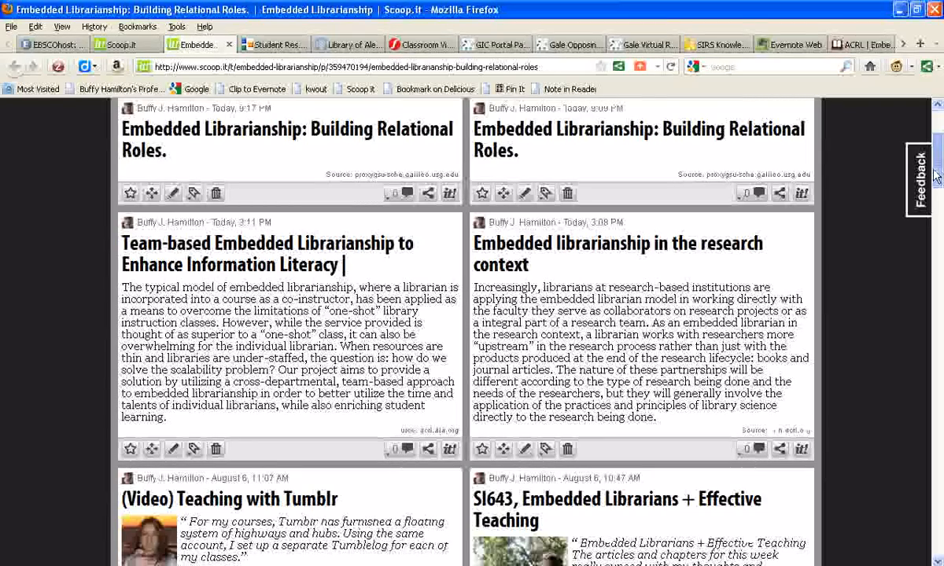
Scroll through earlier posts on the Embedded Librarianship topic page.
{"action": "scroll", "scroll_direction": "down", "scroll_amount": 3}
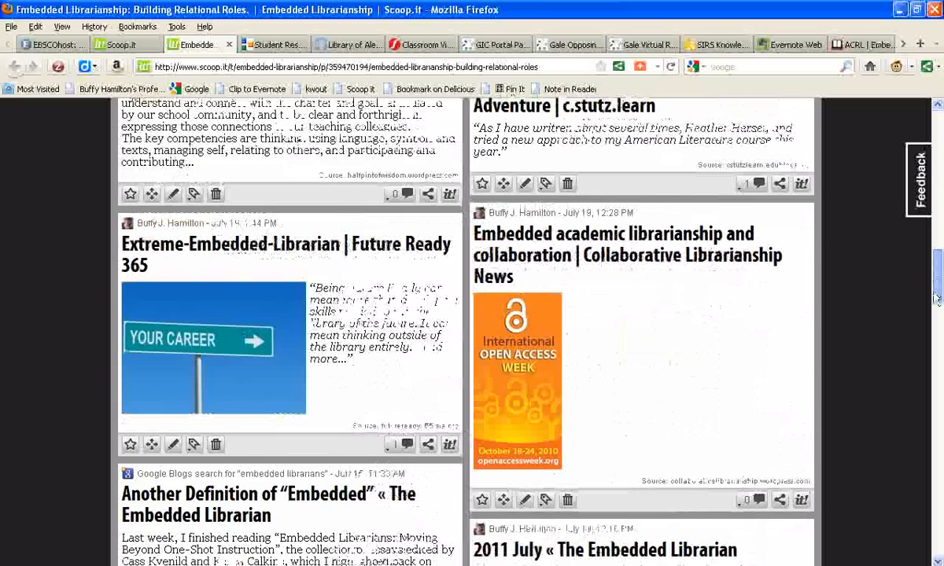
{"action": "scroll", "scroll_direction": "down", "scroll_amount": 3}
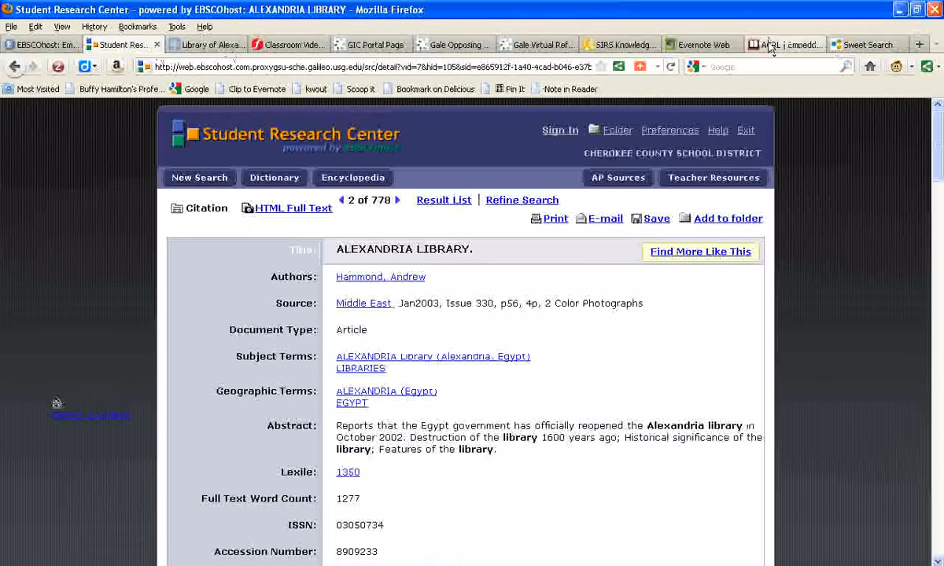
Switch to the ACRL Embedded Librarians webcast page and bring up its AddThis share list.
{"action": "left_click", "coordinate": [781, 44]}
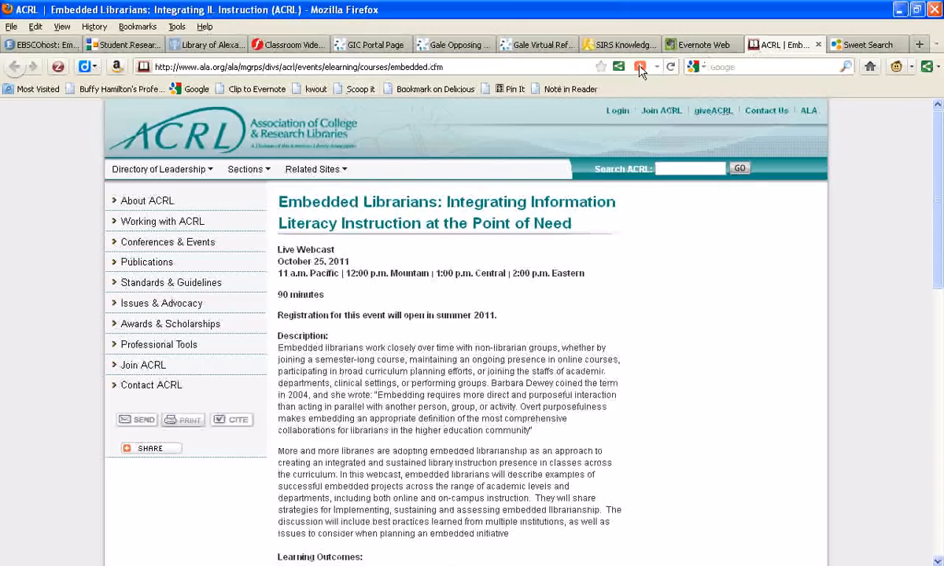
{"action": "left_click", "coordinate": [642, 66]}
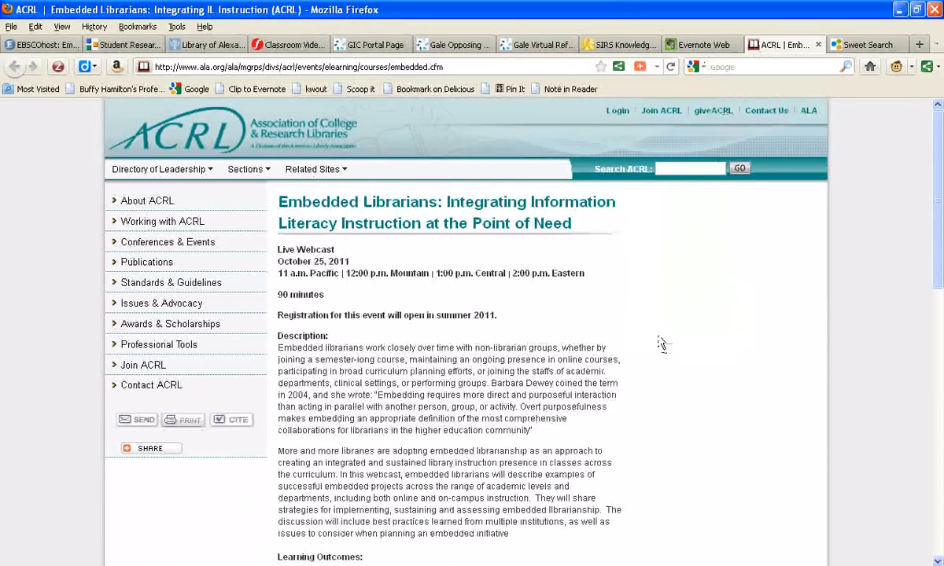
{"action": "left_click", "coordinate": [151, 448]}
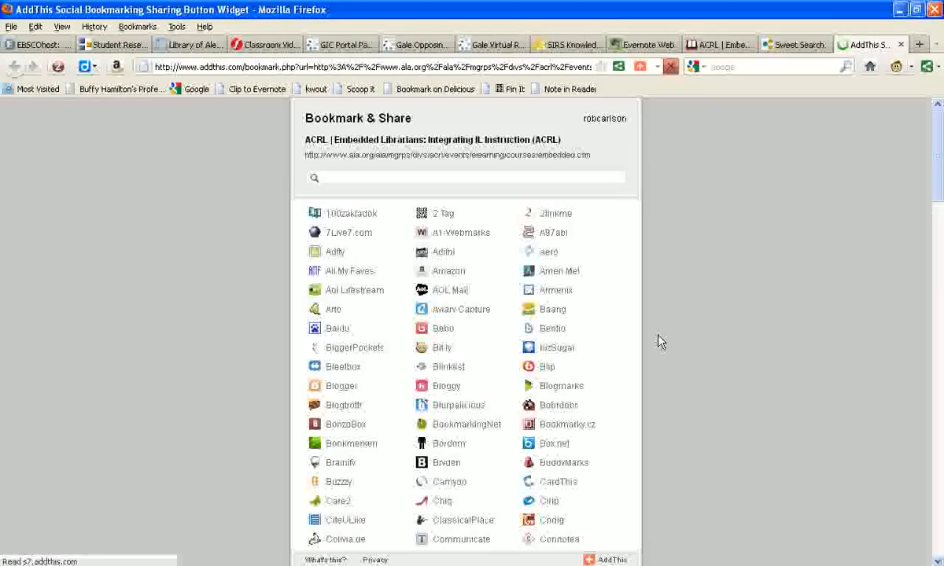
Filter for Scoop.it and share the ACRL webcast page to it.
{"action": "type", "text": "scoop"}
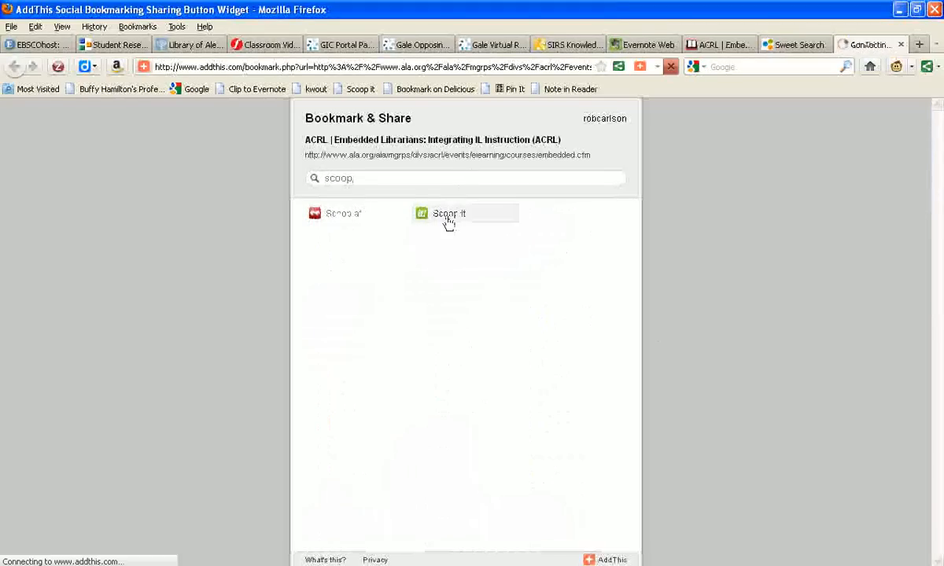
{"action": "left_click", "coordinate": [449, 214]}
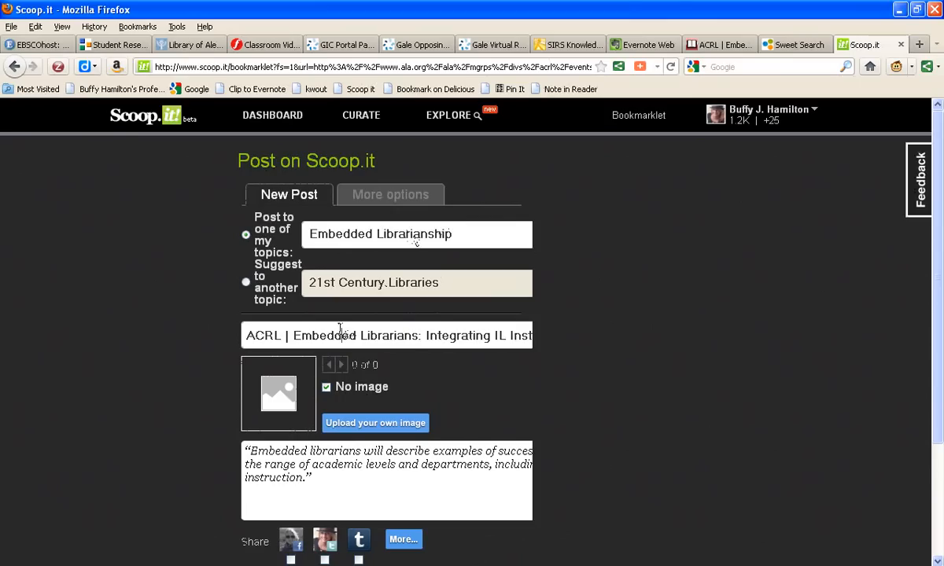
{"action": "mouse_move", "coordinate": [281, 437]}
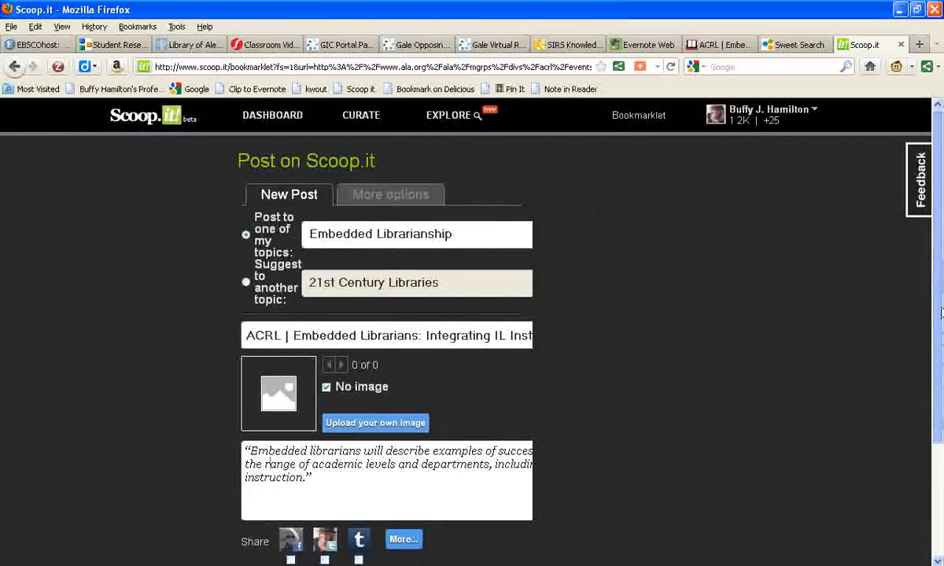
Publish the ACRL webcast post and follow the 'see it' confirmation link.
{"action": "scroll", "scroll_direction": "down", "scroll_amount": 3}
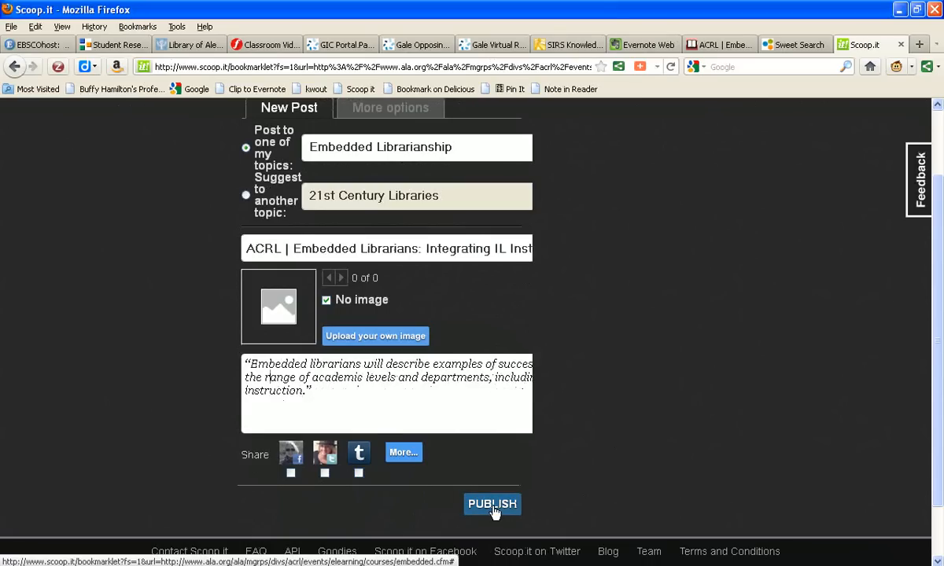
{"action": "left_click", "coordinate": [491, 503]}
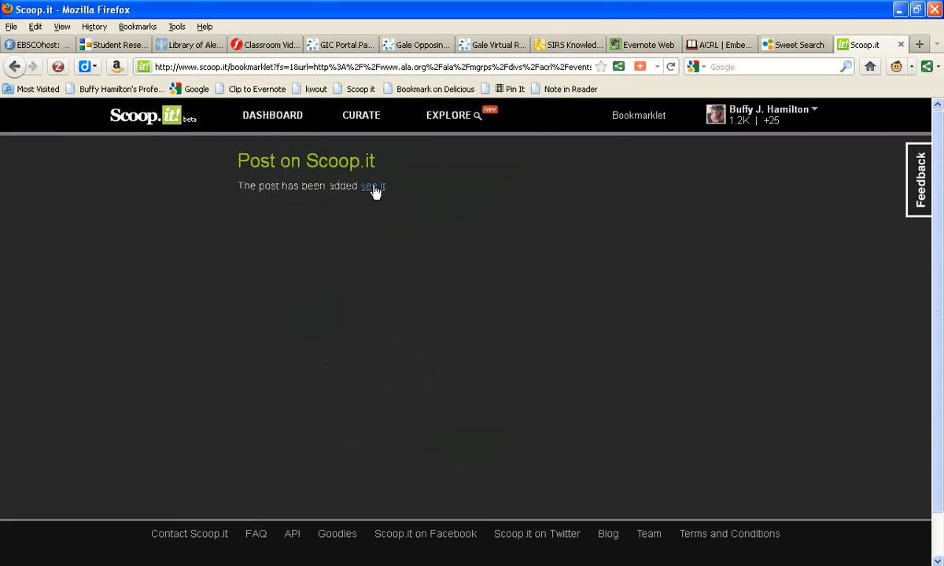
{"action": "left_click", "coordinate": [371, 186]}
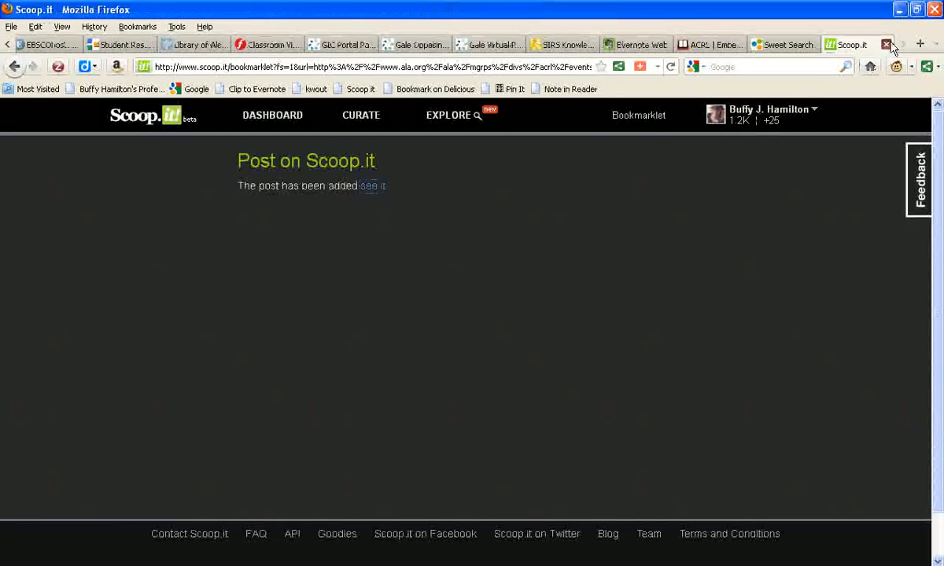
Close the Scoop.it tab and reopen the article's AddThis share list.
{"action": "left_click", "coordinate": [861, 44]}
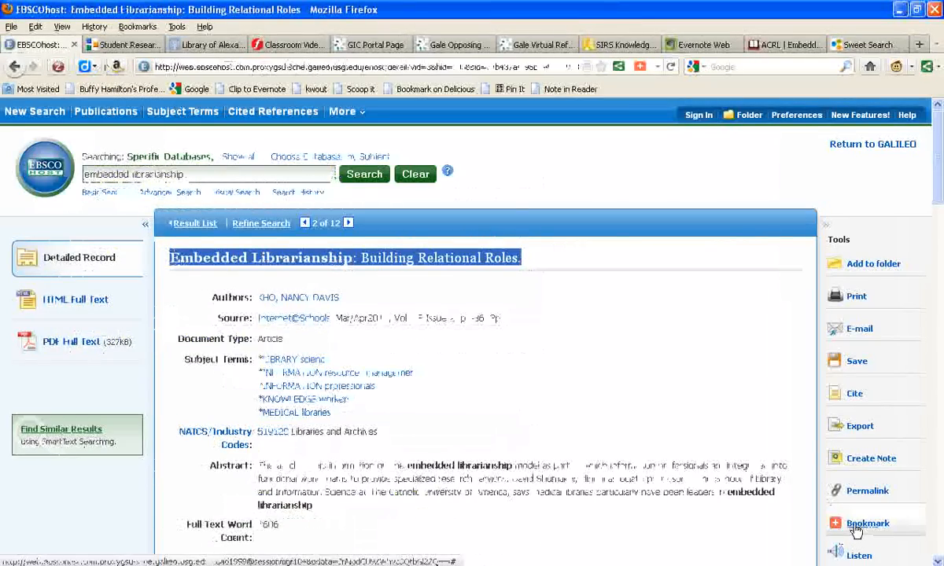
{"action": "left_click", "coordinate": [866, 523]}
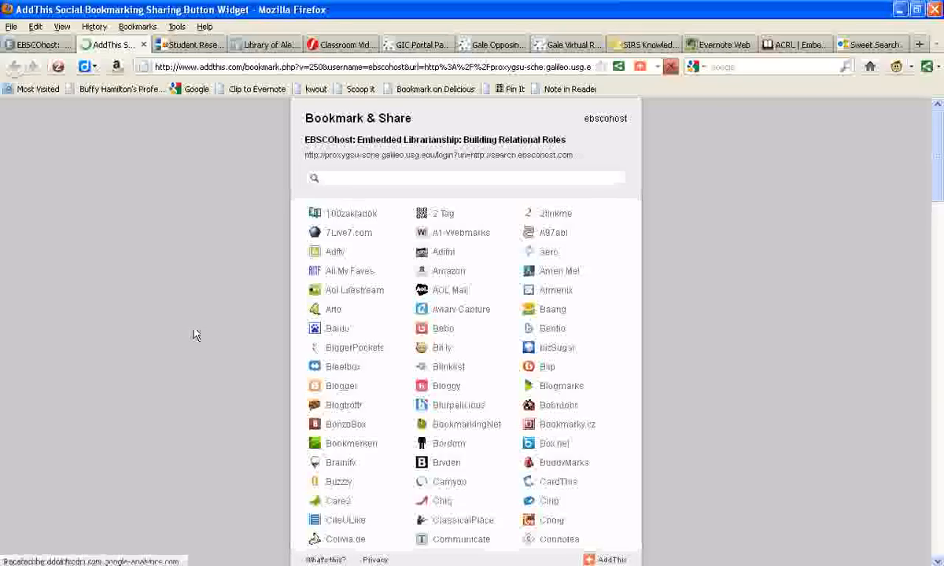
Choose Tumblr in AddThis, opening a link post prefilled with the article's title and URL.
{"action": "type", "text": "tumblr"}
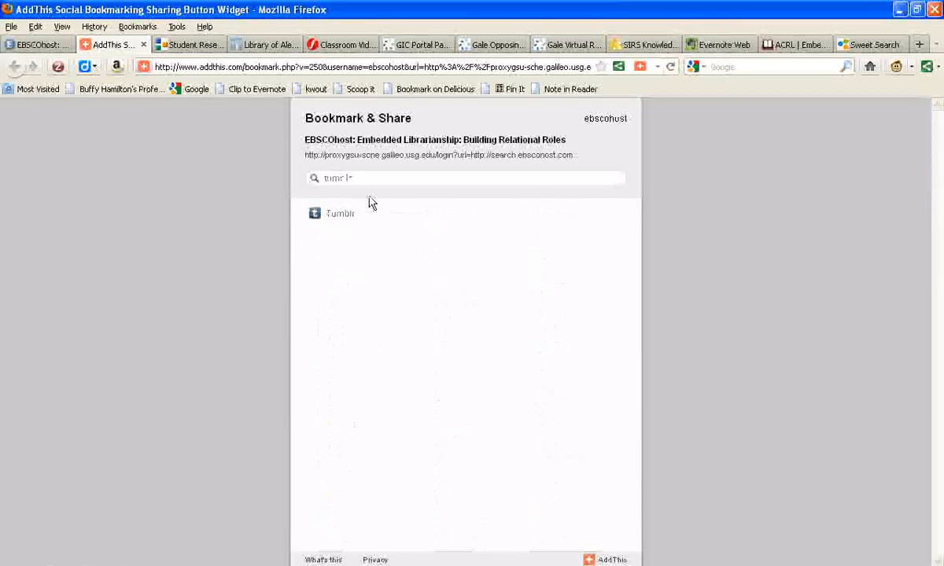
{"action": "left_click", "coordinate": [330, 214]}
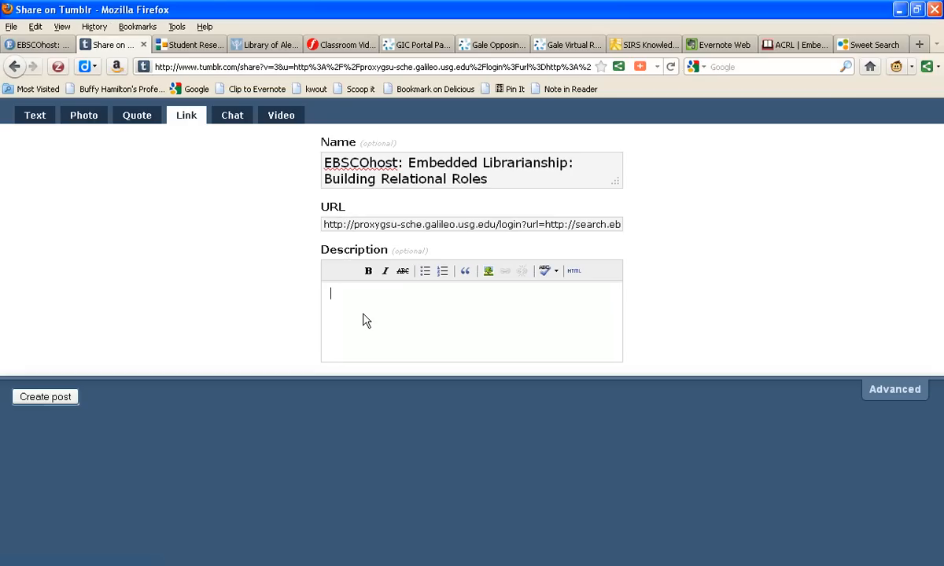
{"action": "mouse_move", "coordinate": [504, 271]}
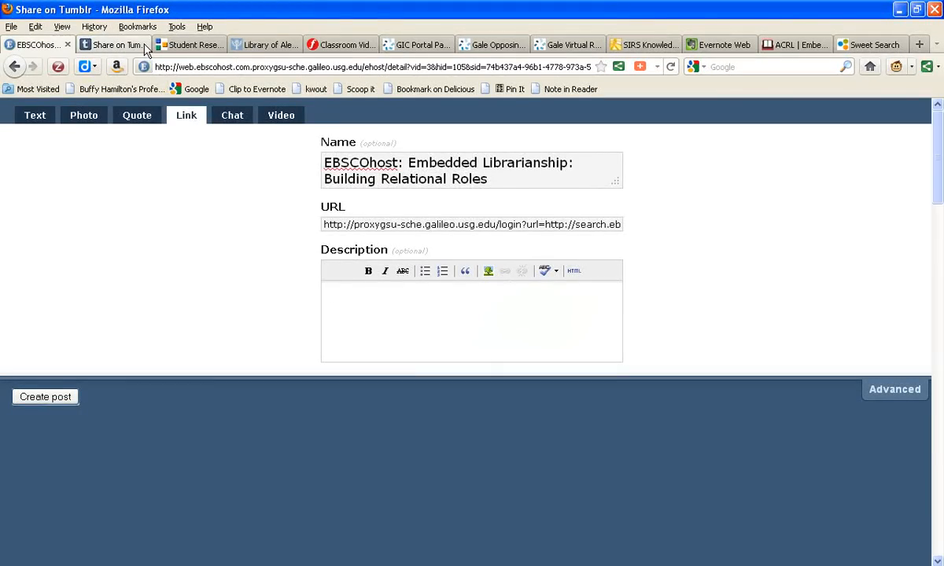
Return to the EBSCOhost article record, leaving the Tumblr link post unpublished.
{"action": "left_click", "coordinate": [38, 44]}
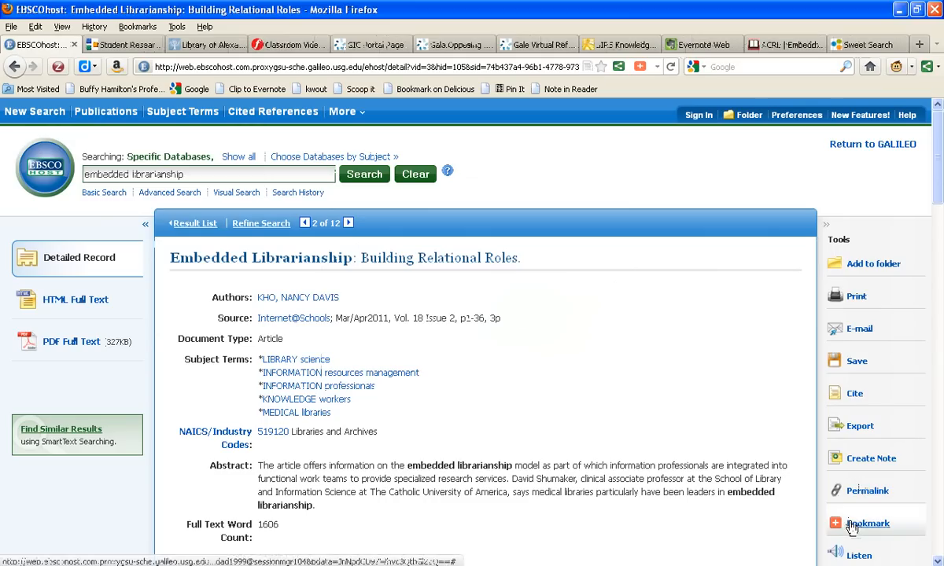
Show the full AddThis Bookmark & Share service list from the article's Bookmark tool.
{"action": "left_click", "coordinate": [867, 522]}
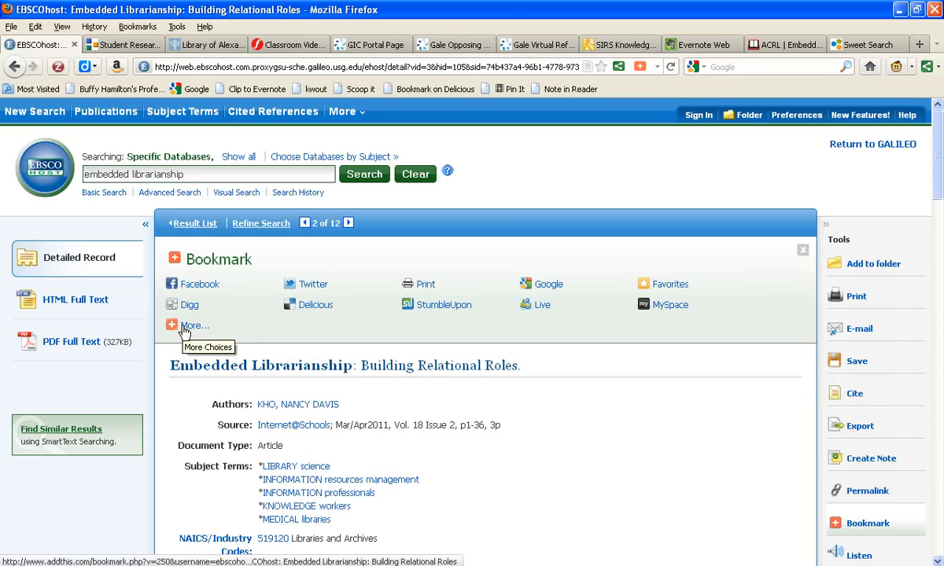
{"action": "left_click", "coordinate": [195, 324]}
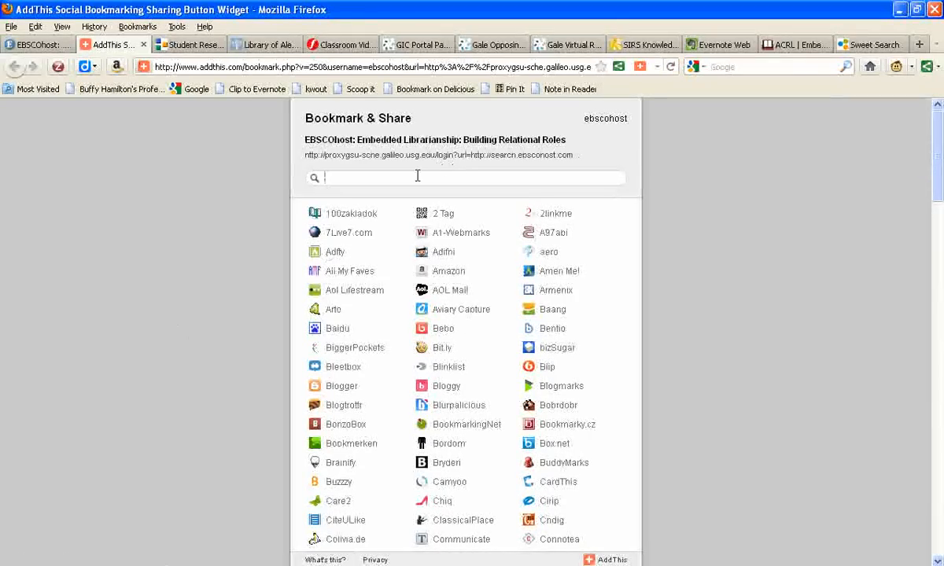
Choose Posterous in AddThis, opening a Share on Posterous form with a prefilled excerpt.
{"action": "type", "text": "poster"}
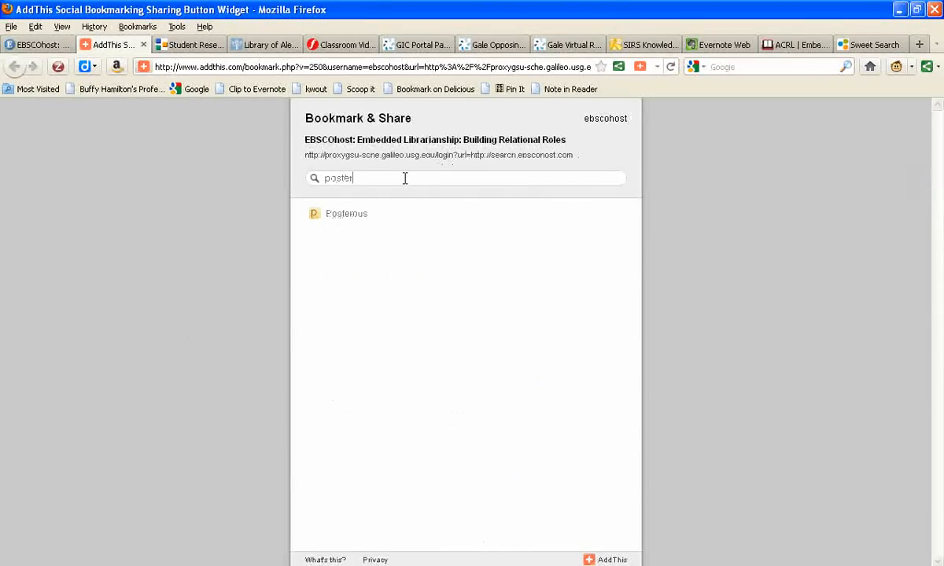
{"action": "left_click", "coordinate": [346, 213]}
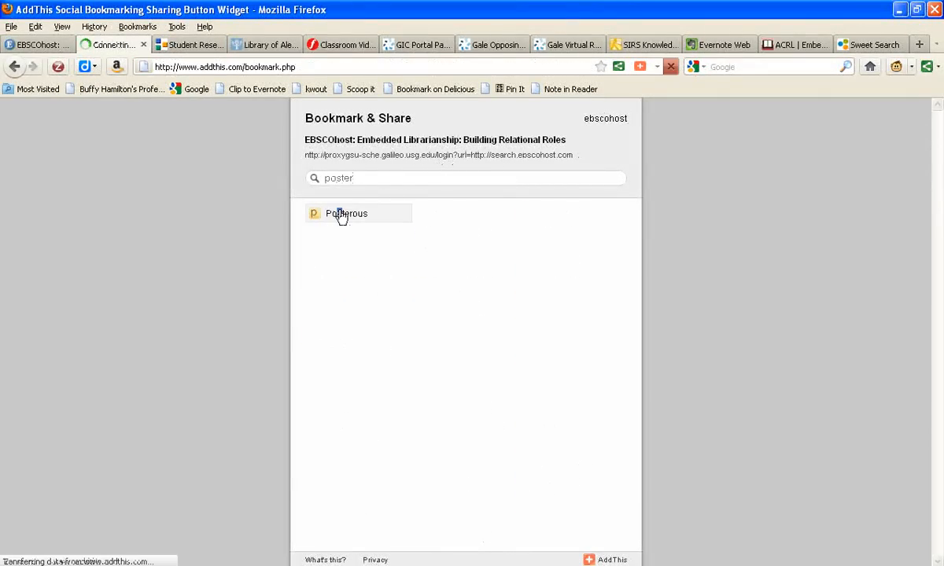
{"action": "left_click", "coordinate": [346, 214]}
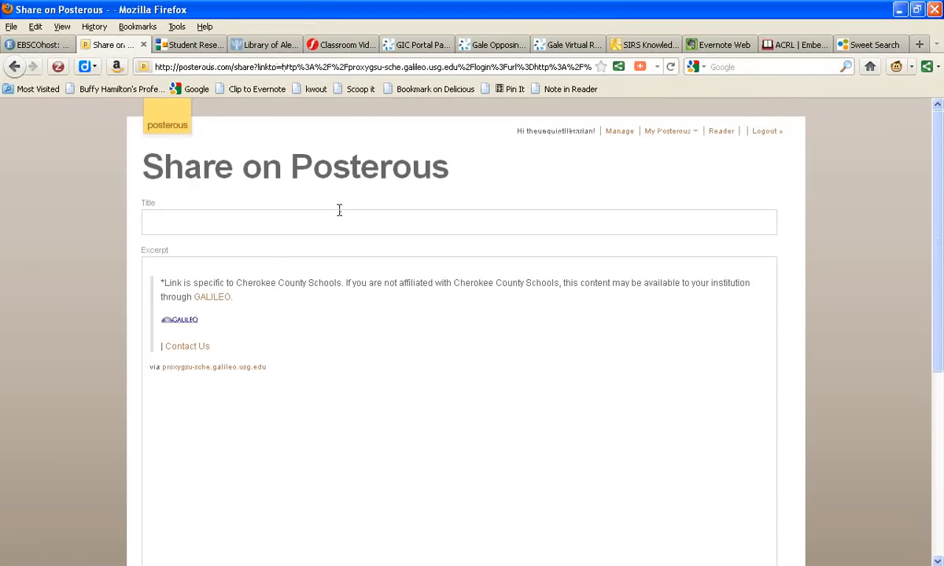
{"action": "mouse_move", "coordinate": [286, 248]}
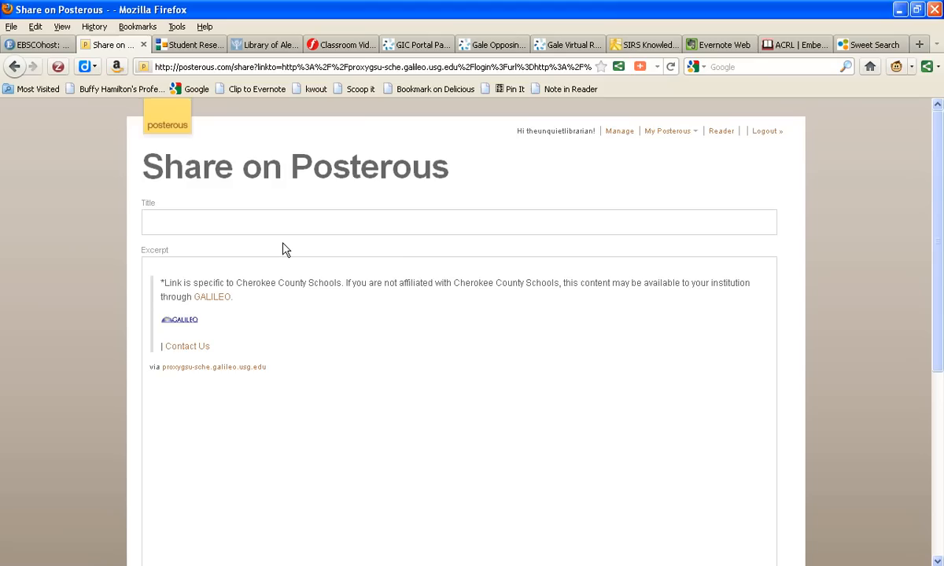
{"action": "mouse_move", "coordinate": [207, 289]}
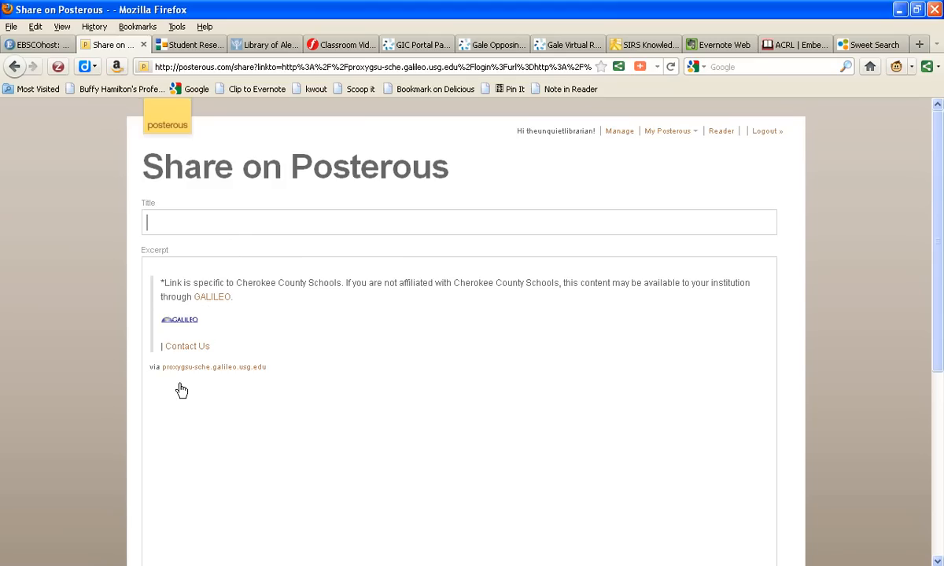
{"action": "mouse_move", "coordinate": [301, 214]}
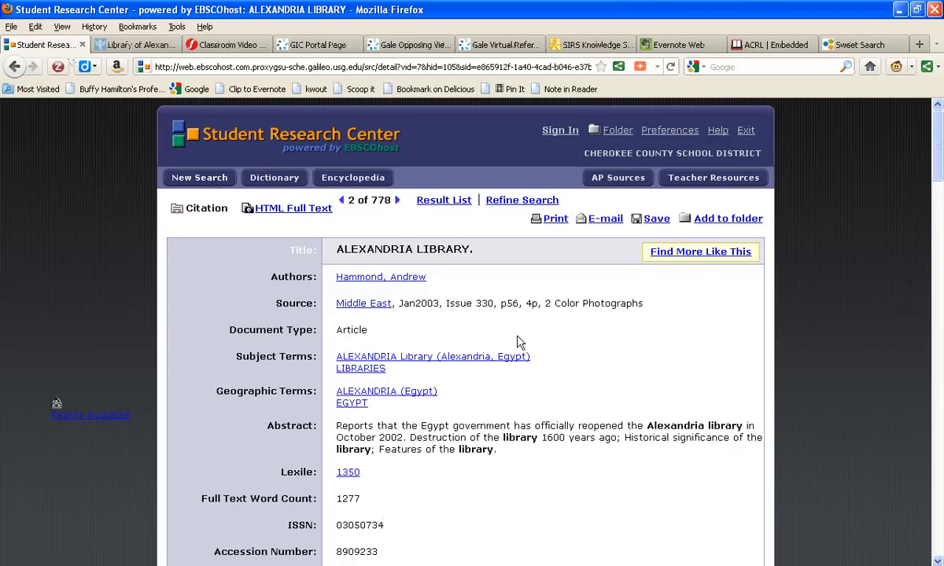
{"action": "mouse_move", "coordinate": [865, 211]}
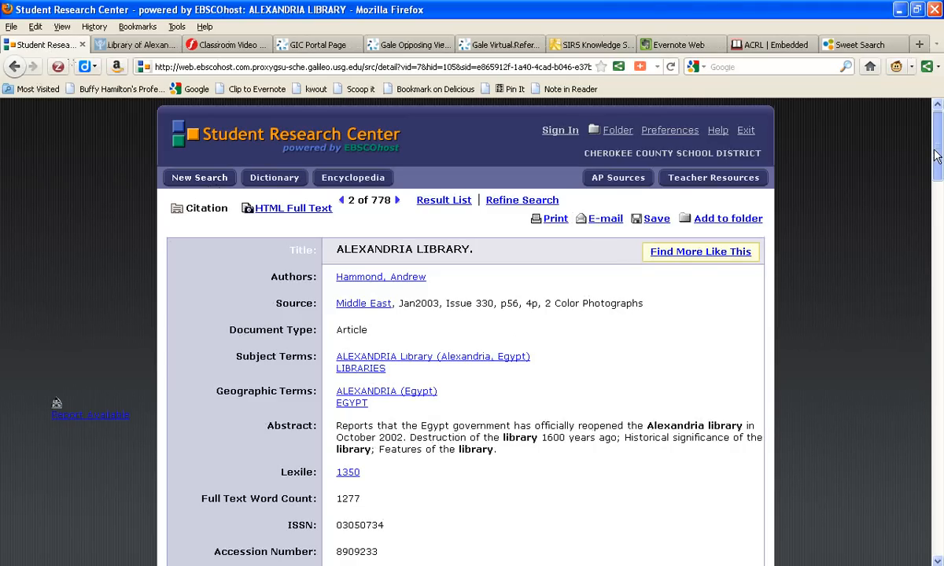
Review the Alexandria Library record's full text and clip it with the Scoop.it bookmarklet.
{"action": "scroll", "scroll_direction": "down", "scroll_amount": 3}
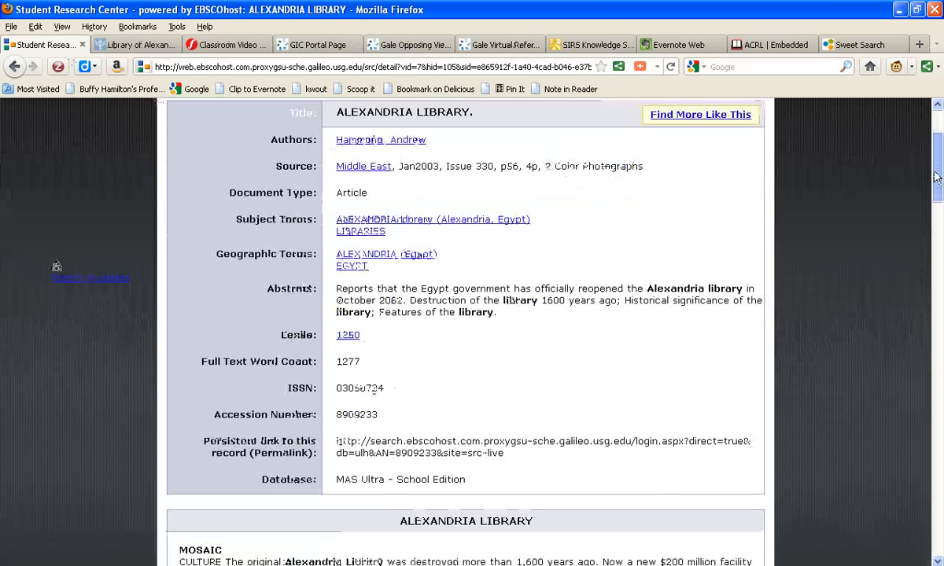
{"action": "scroll", "scroll_direction": "down", "scroll_amount": 3}
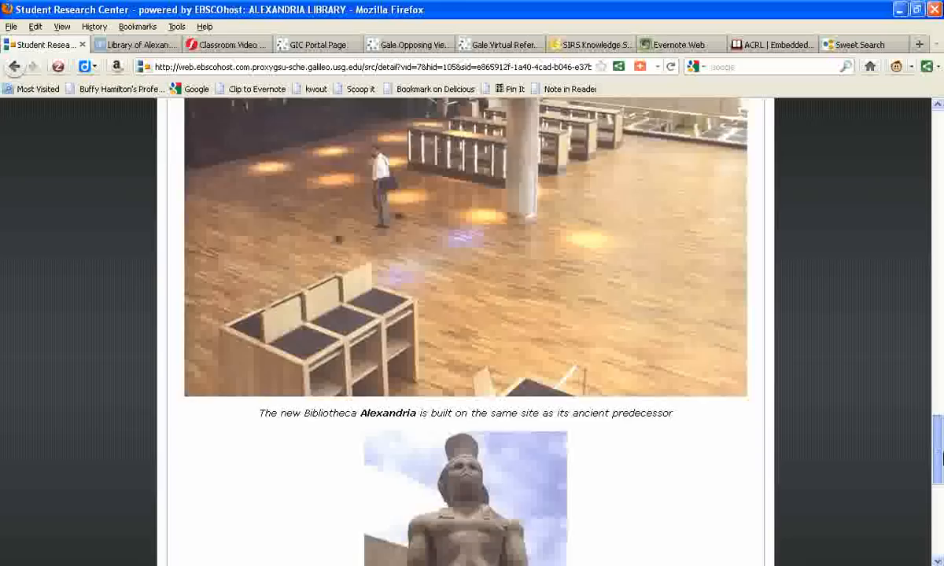
{"action": "scroll", "scroll_direction": "down", "scroll_amount": 3}
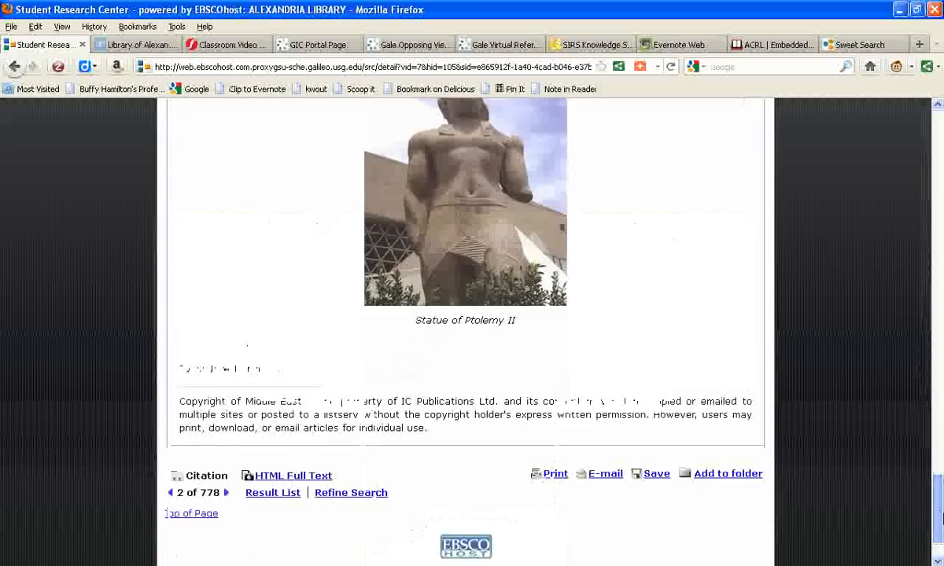
{"action": "scroll", "scroll_direction": "down", "scroll_amount": 3}
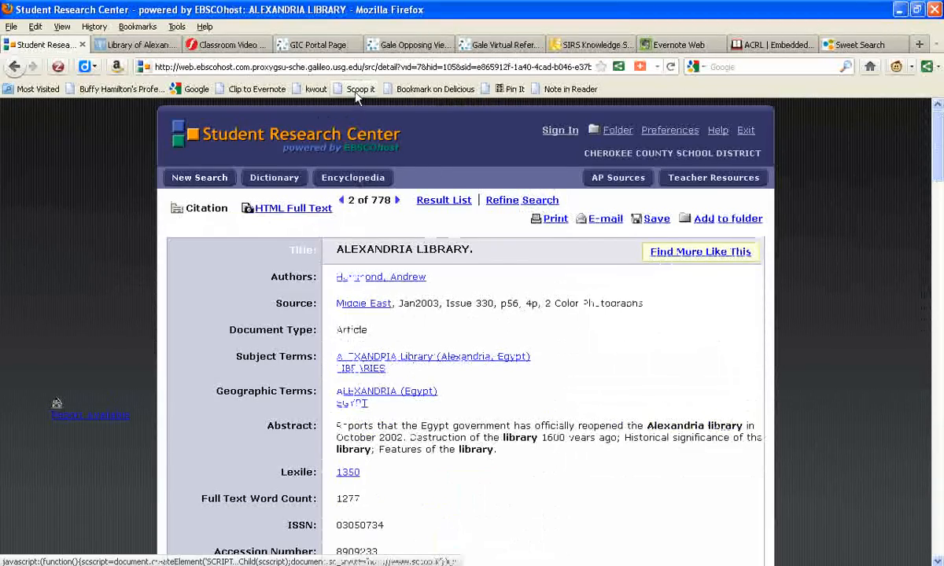
{"action": "left_click", "coordinate": [353, 88]}
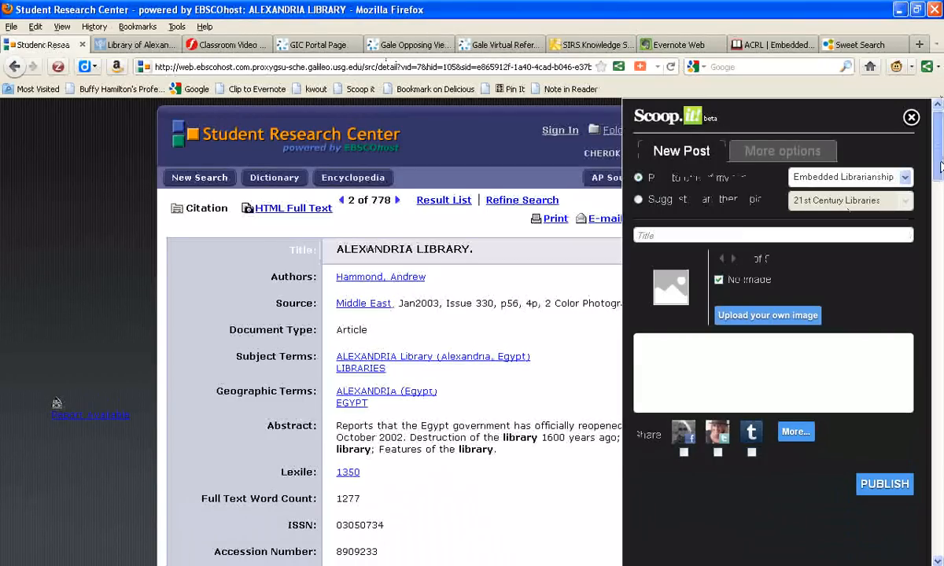
Inspect the Scoop.it New Post panel, then close the Student Research Center article.
{"action": "scroll", "scroll_direction": "down", "scroll_amount": 3}
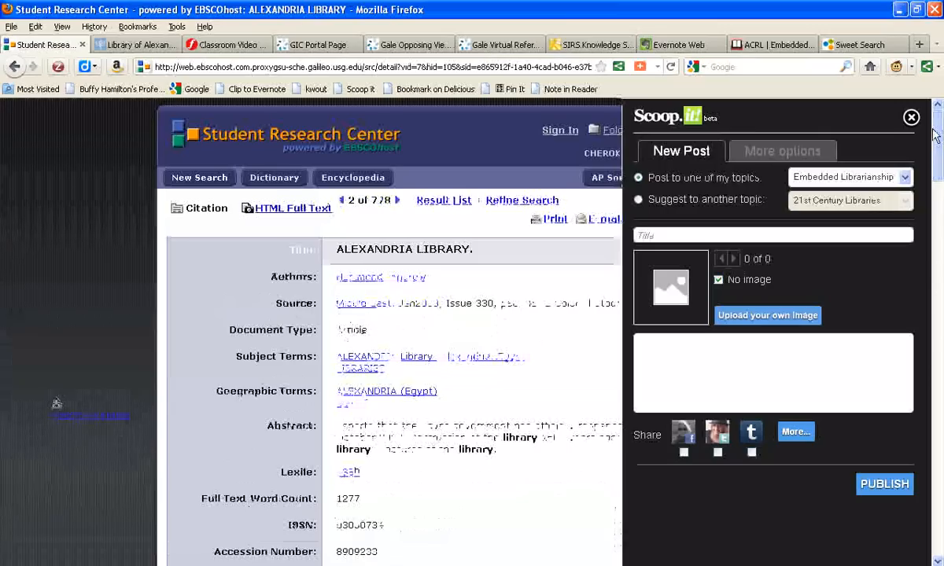
{"action": "left_click", "coordinate": [911, 116]}
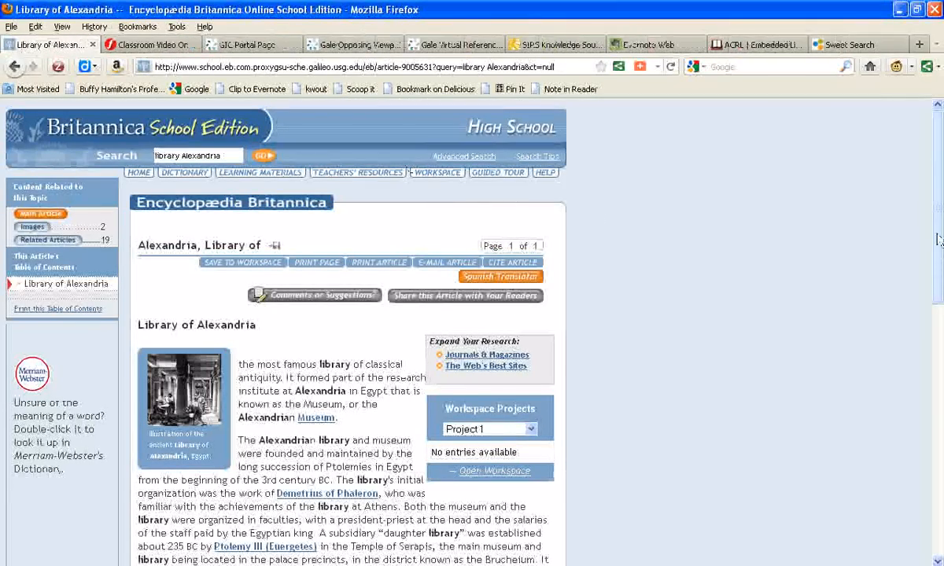
View the article's share codes, selecting the subscriber and public link codes, then dismiss them.
{"action": "scroll", "scroll_direction": "down", "scroll_amount": 3}
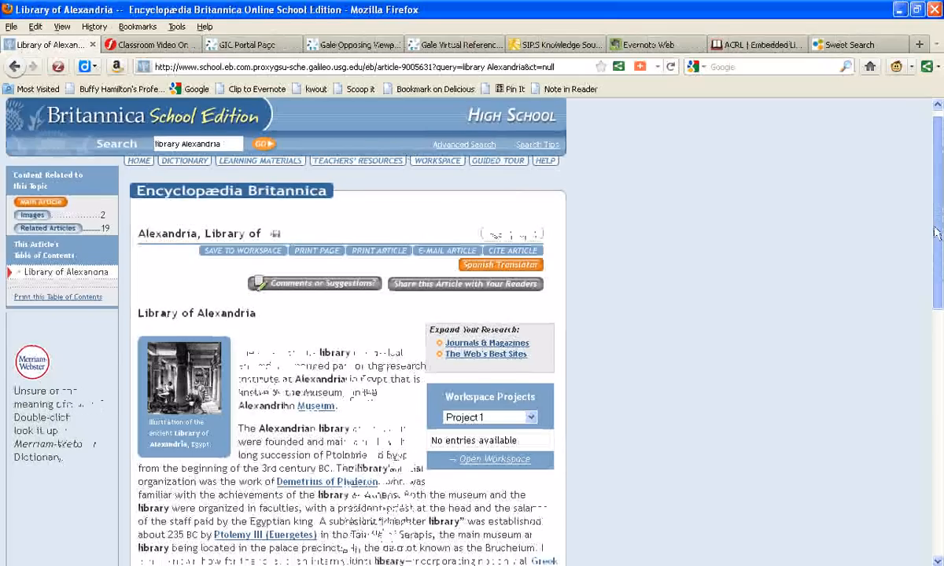
{"action": "scroll", "scroll_direction": "down", "scroll_amount": 3}
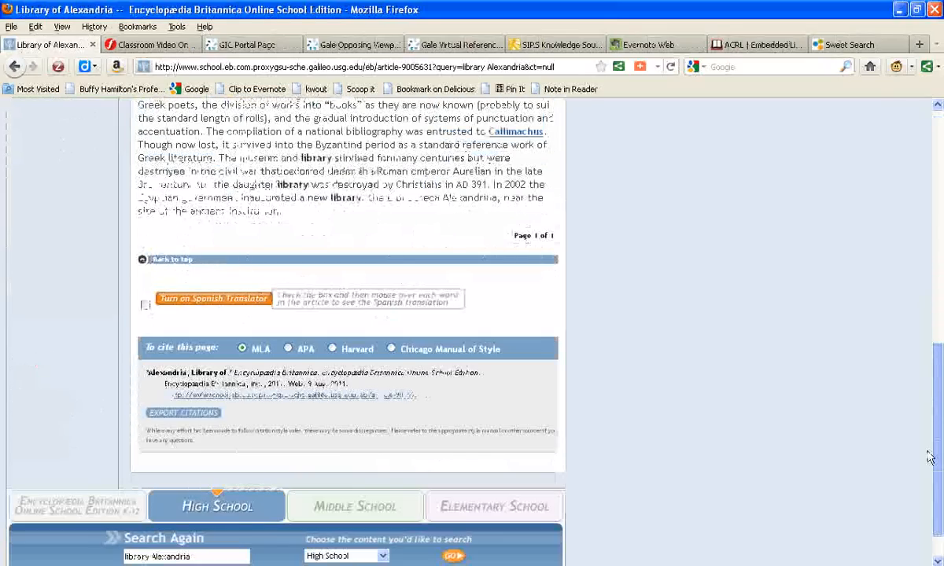
{"action": "scroll", "scroll_direction": "up", "scroll_amount": 3}
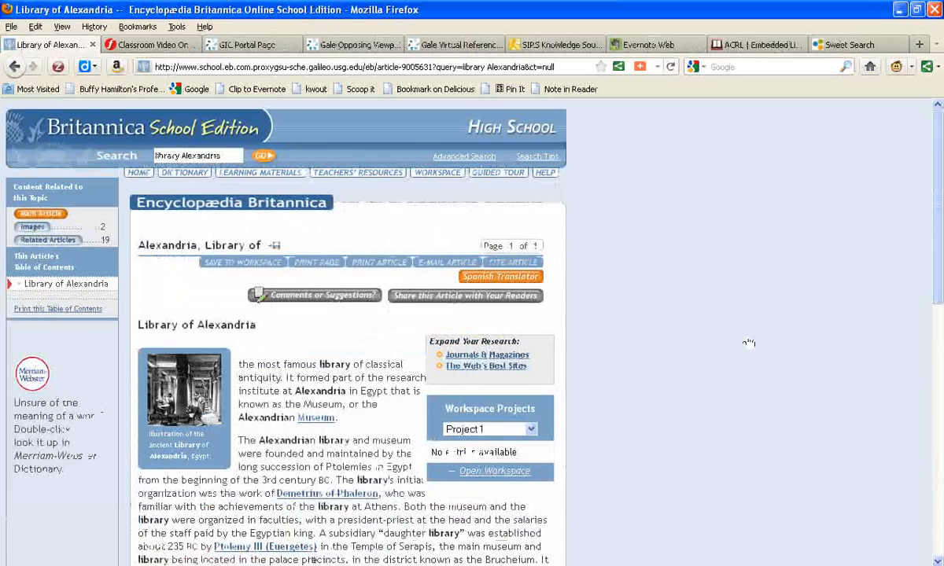
{"action": "left_click", "coordinate": [466, 296]}
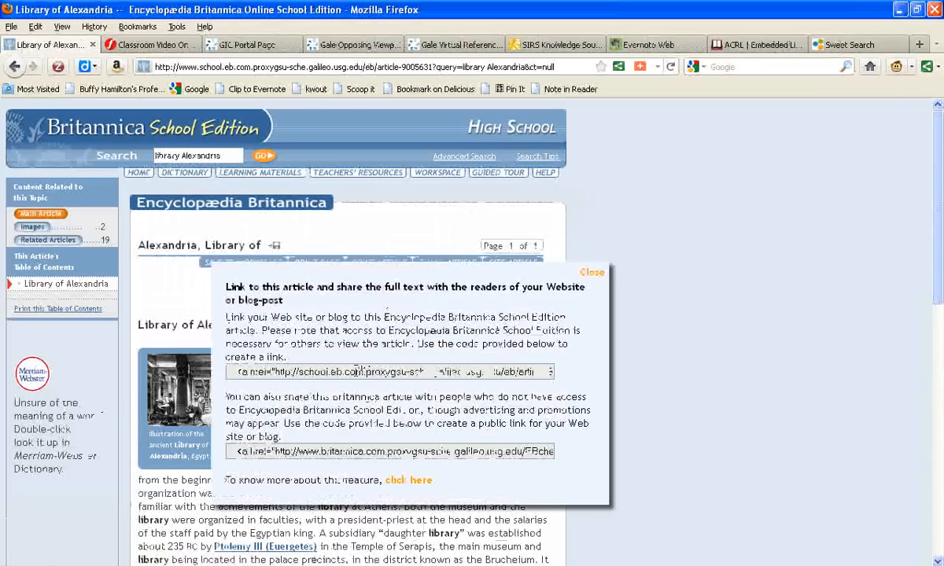
{"action": "left_click", "coordinate": [390, 372]}
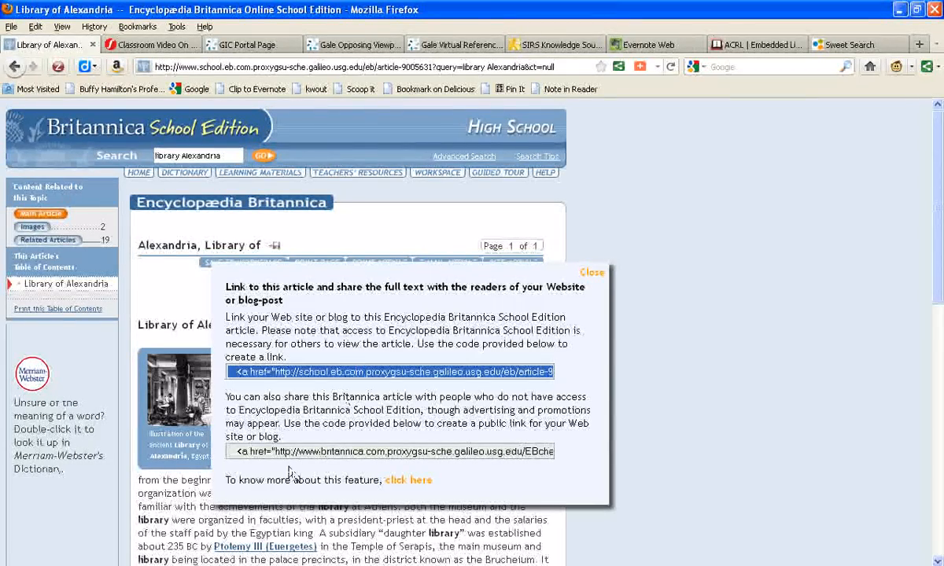
{"action": "left_click", "coordinate": [391, 450]}
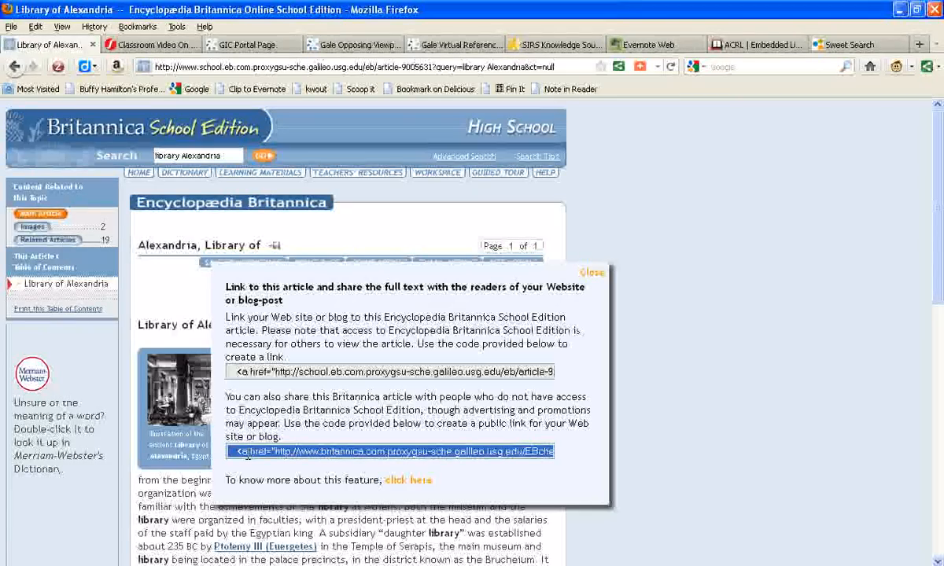
{"action": "left_click", "coordinate": [591, 271]}
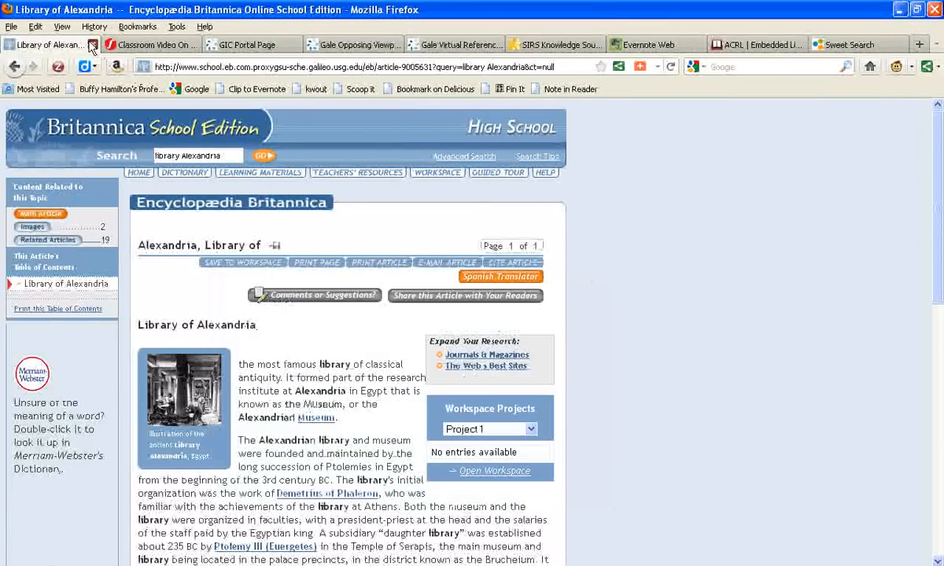
Switch to the Classroom Video On Demand page for 'Lost Treasure of the Alexandria Library'.
{"action": "left_click", "coordinate": [150, 44]}
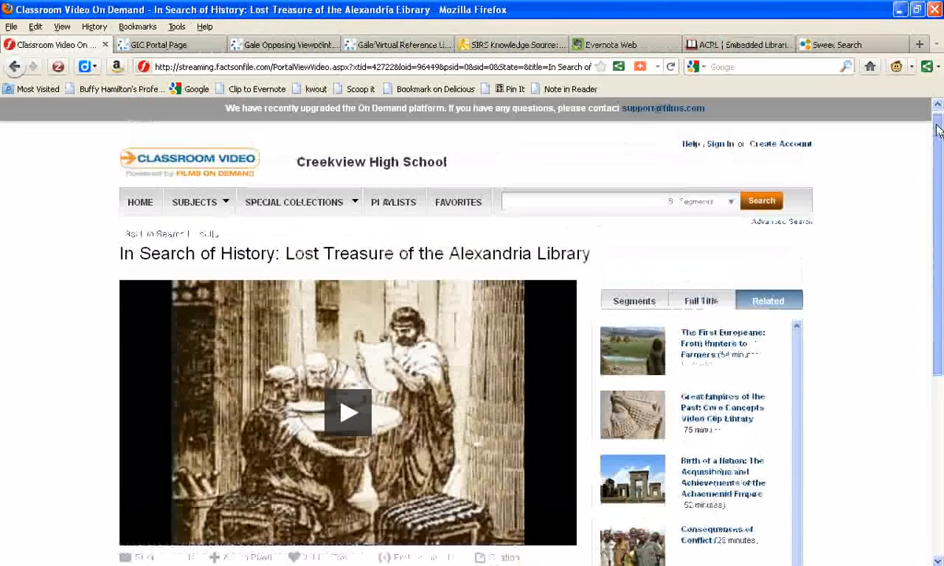
Show the video's Full Title description and start a Scoop.it post for it.
{"action": "scroll", "scroll_direction": "down", "scroll_amount": 3}
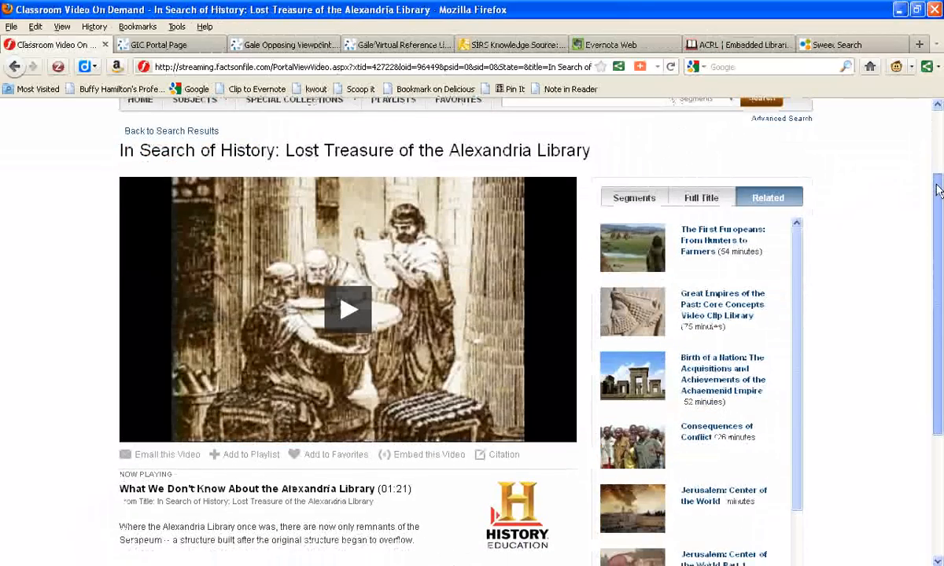
{"action": "scroll", "scroll_direction": "down", "scroll_amount": 3}
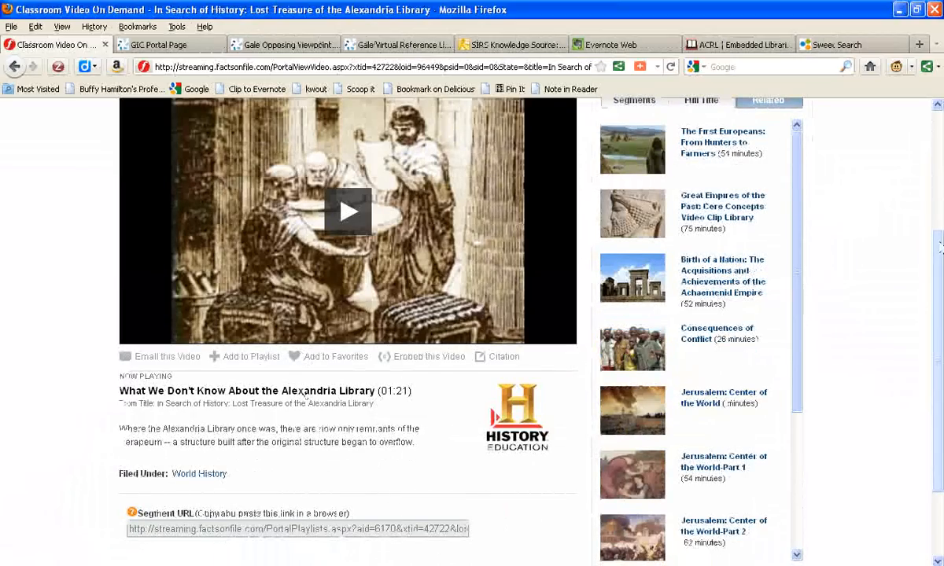
{"action": "scroll", "scroll_direction": "down", "scroll_amount": 3}
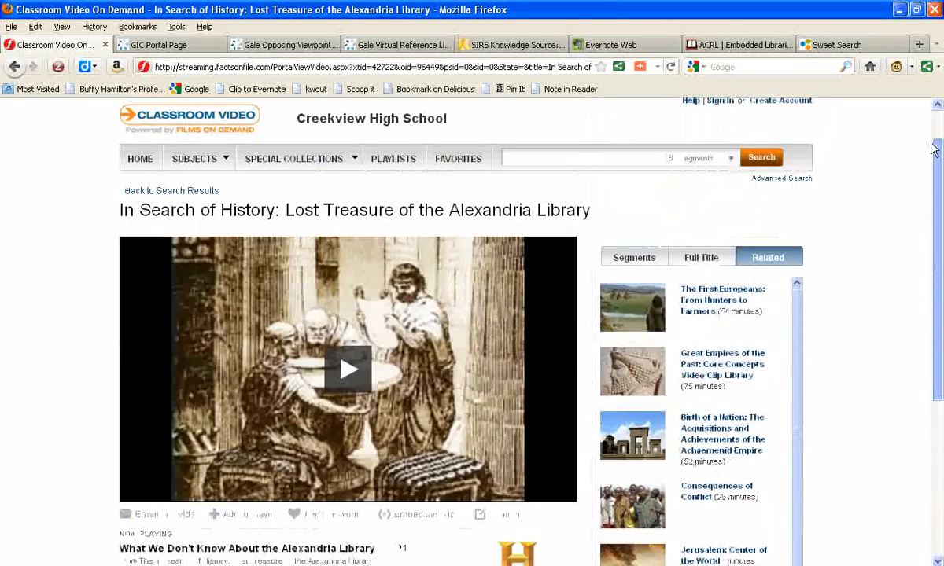
{"action": "left_click", "coordinate": [700, 258]}
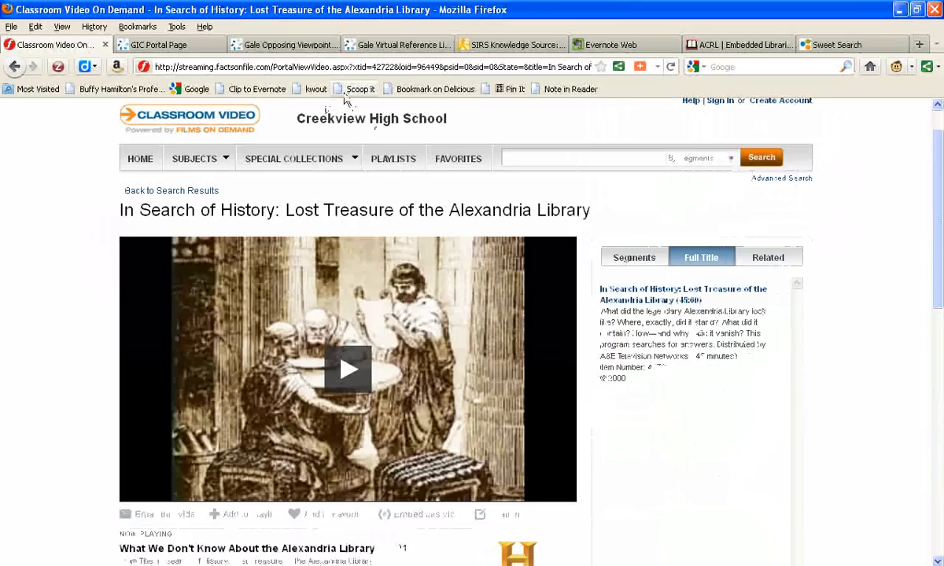
{"action": "mouse_move", "coordinate": [357, 88]}
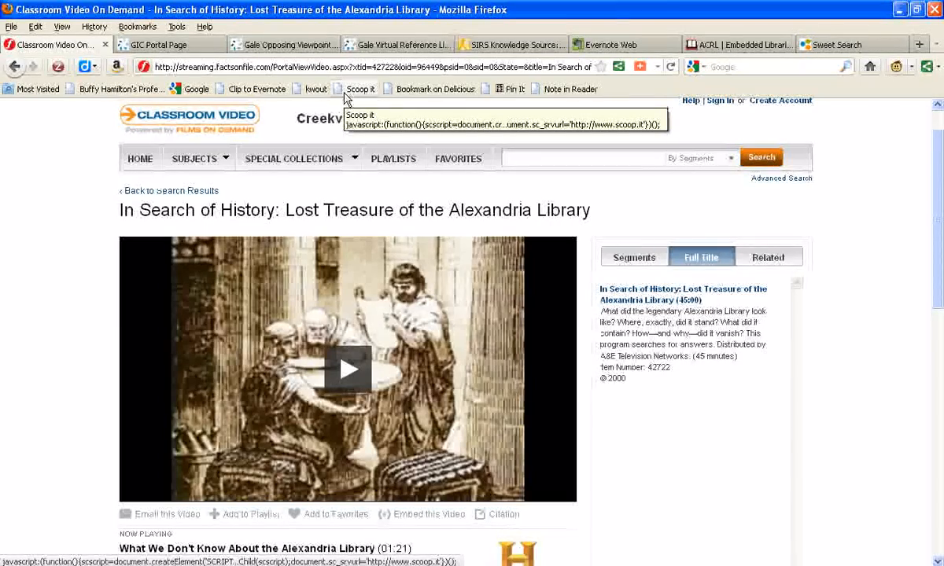
{"action": "left_click", "coordinate": [359, 89]}
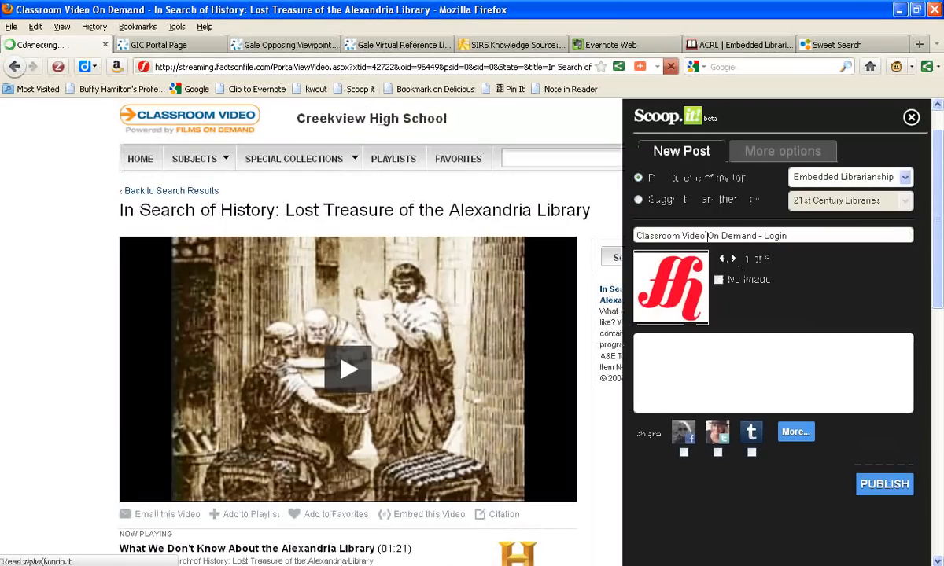
{"action": "mouse_move", "coordinate": [667, 306]}
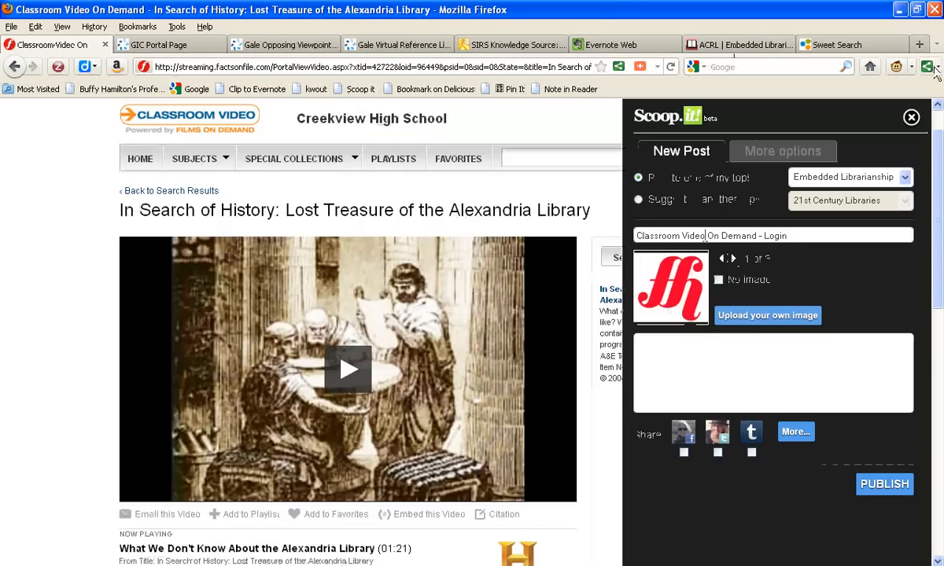
Close the Scoop.it panel, reveal the video's embed code, and start a new tab for Posterous.
{"action": "left_click", "coordinate": [911, 117]}
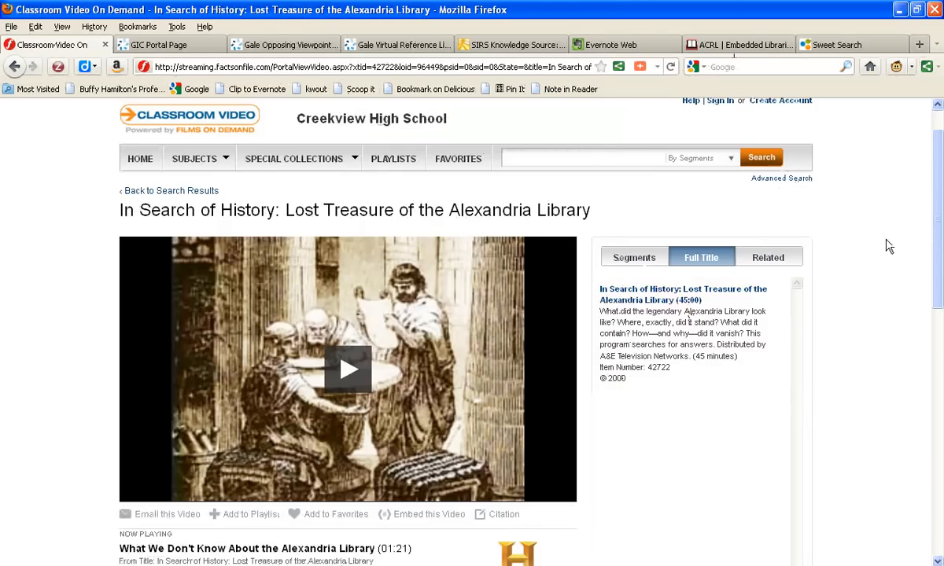
{"action": "scroll", "scroll_direction": "down", "scroll_amount": 3}
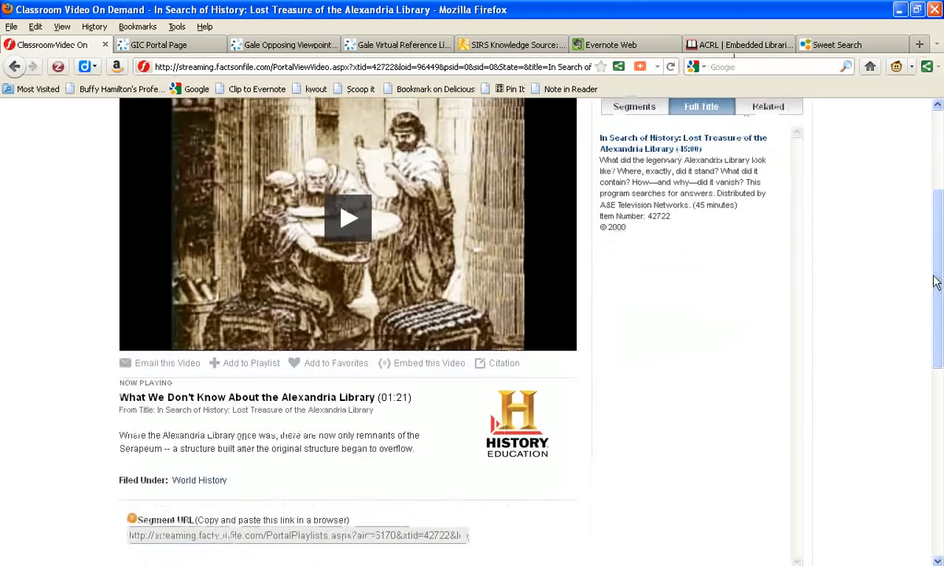
{"action": "left_click", "coordinate": [428, 362]}
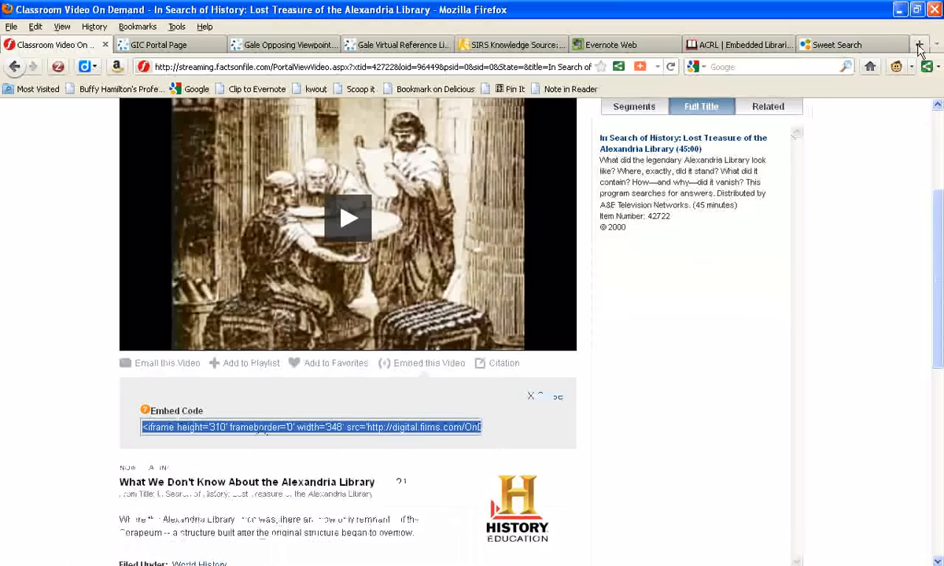
{"action": "left_click", "coordinate": [919, 45]}
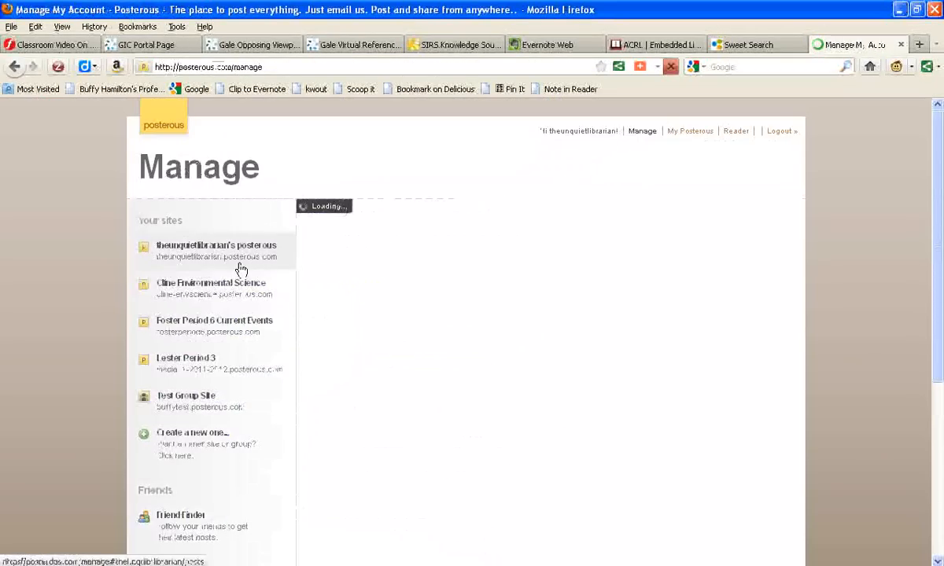
Select the first Posterous site and start a new Post by web.
{"action": "left_click", "coordinate": [216, 250]}
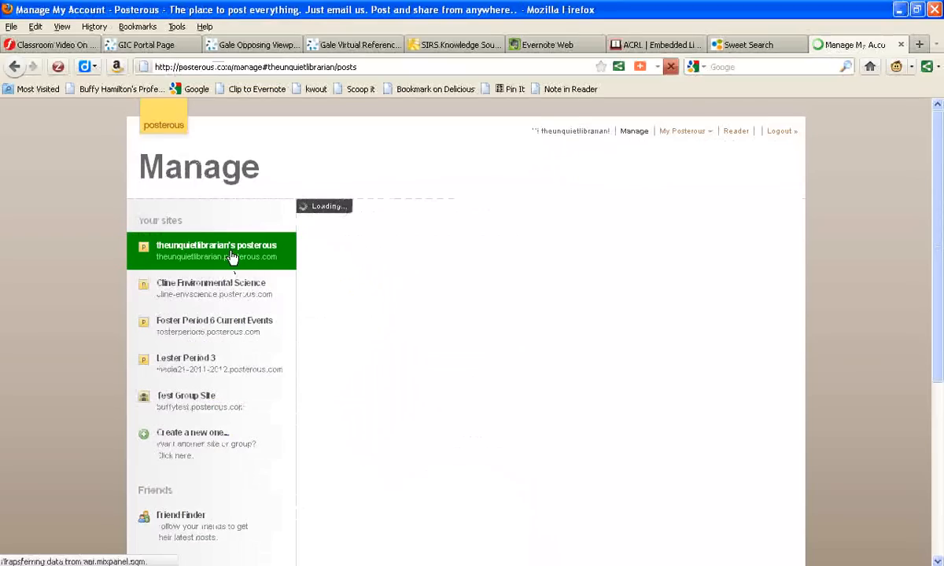
{"action": "left_click", "coordinate": [217, 250]}
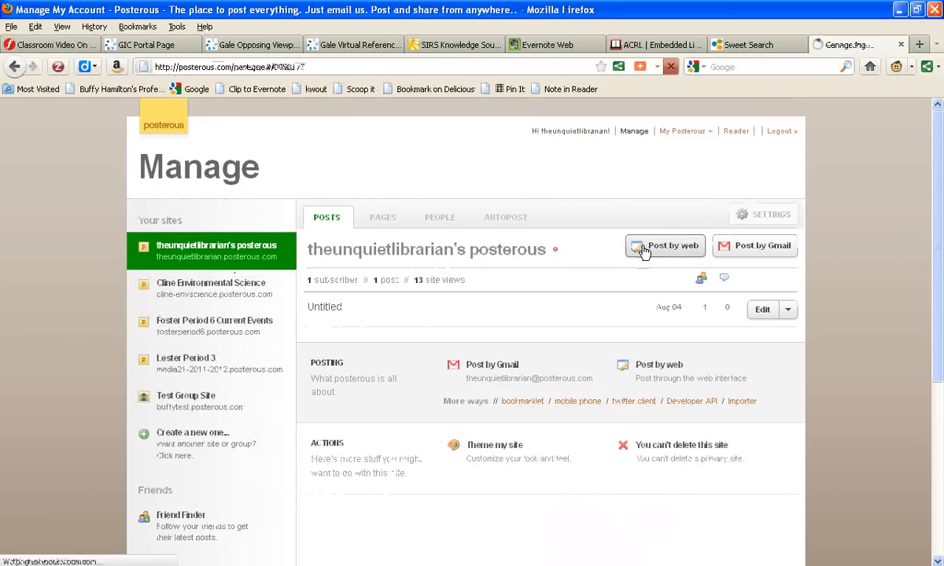
{"action": "left_click", "coordinate": [663, 246]}
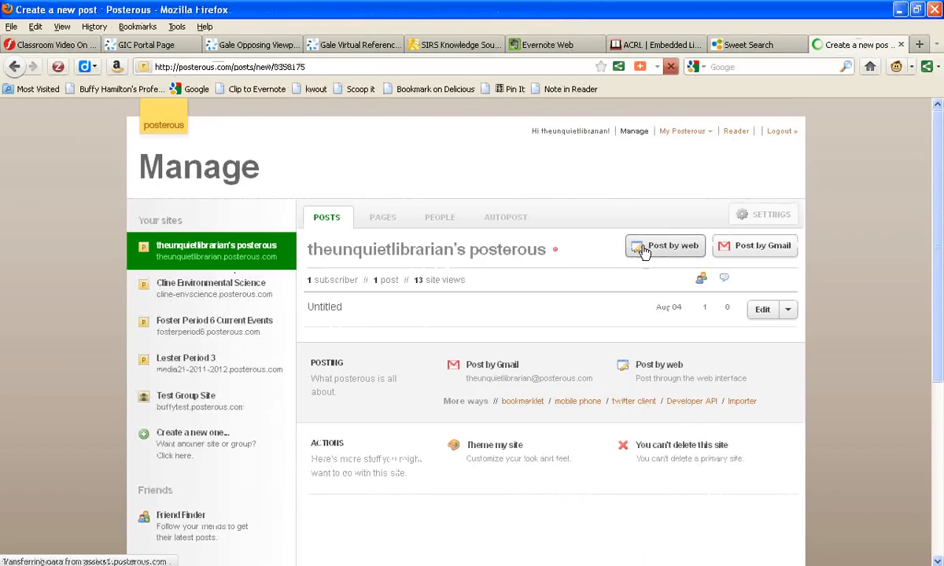
{"action": "left_click", "coordinate": [666, 245]}
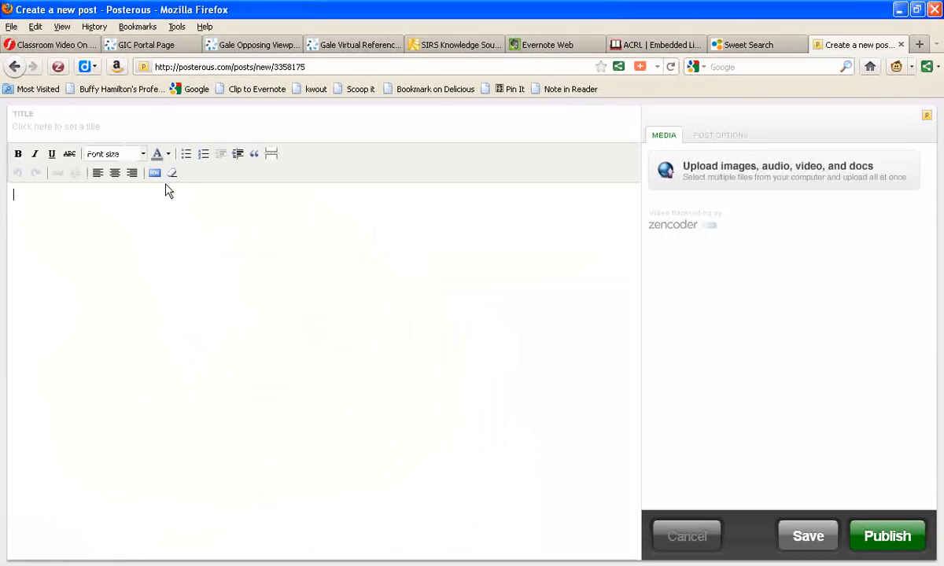
{"action": "mouse_move", "coordinate": [154, 173]}
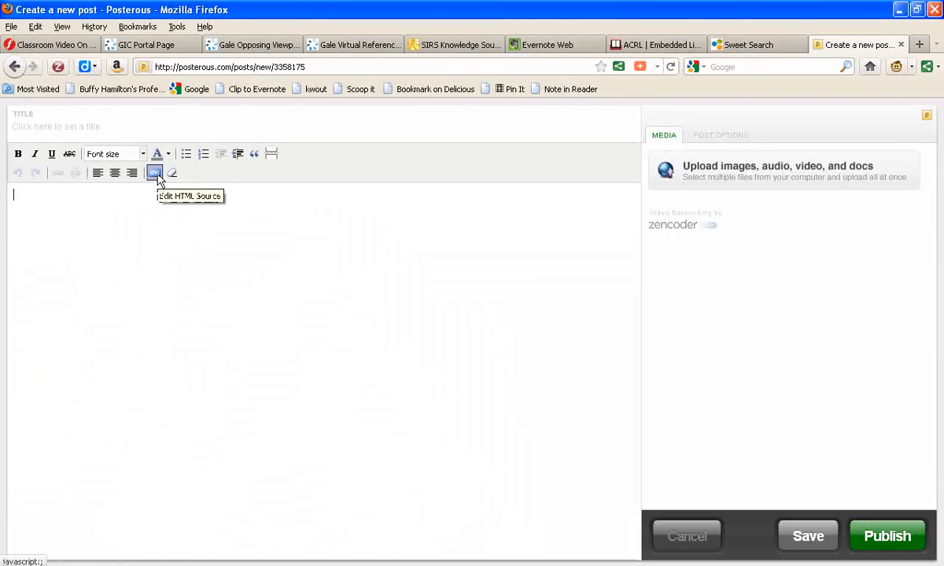
Paste the embed code via Edit HTML Source, return to rich text, then close the draft.
{"action": "left_click", "coordinate": [154, 172]}
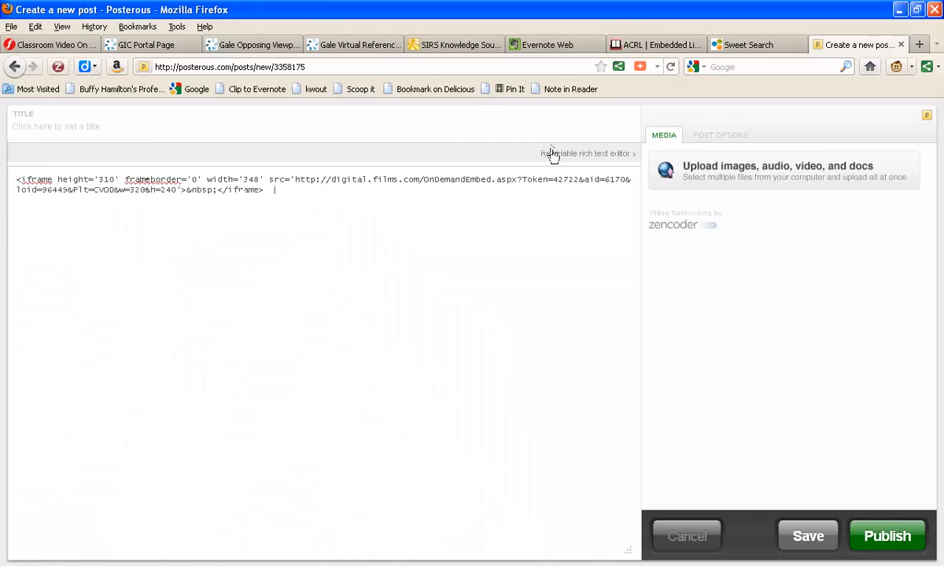
{"action": "left_click", "coordinate": [588, 154]}
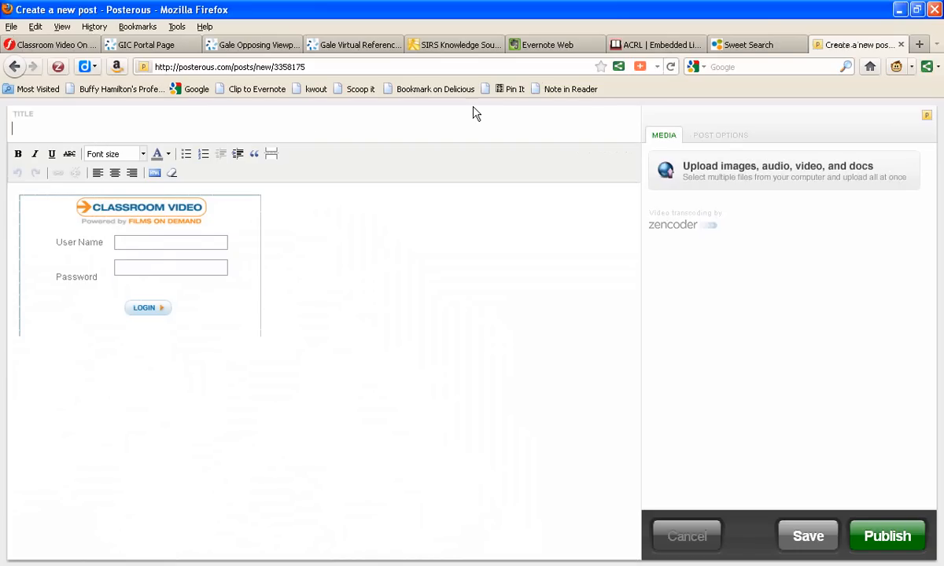
{"action": "mouse_move", "coordinate": [903, 44]}
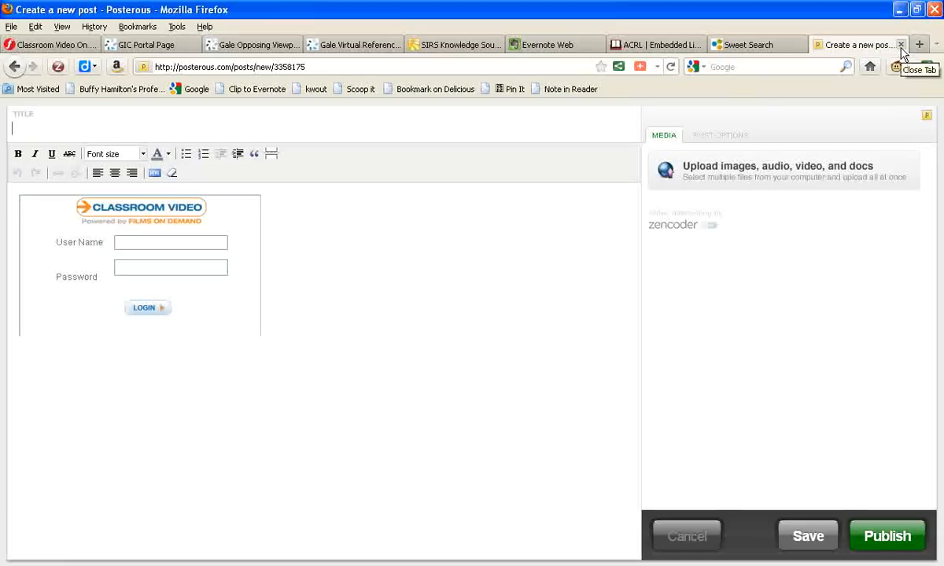
{"action": "left_click", "coordinate": [900, 44]}
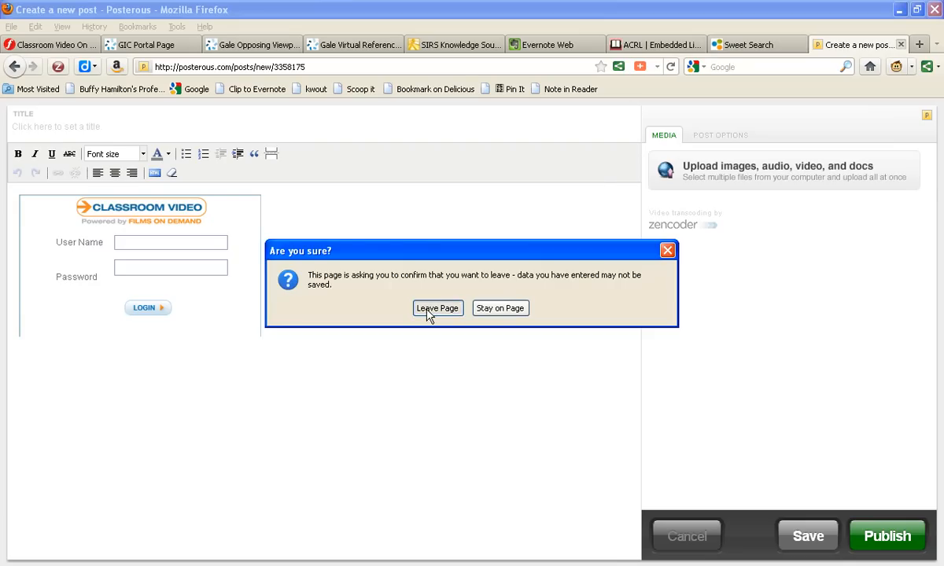
Leave the unsaved Posterous draft and switch to the Gale Global Issues 'Currency Markets' portal page.
{"action": "left_click", "coordinate": [438, 307]}
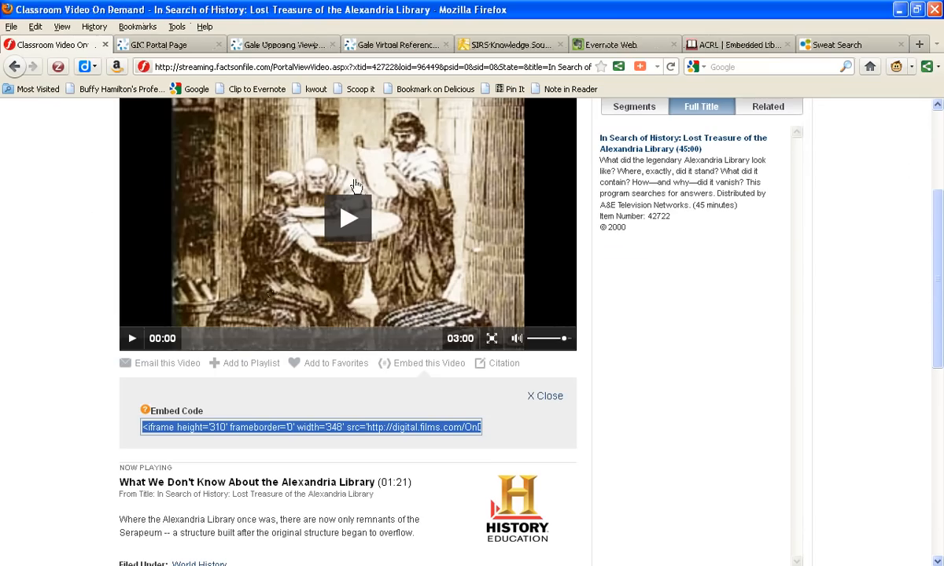
{"action": "mouse_move", "coordinate": [354, 207]}
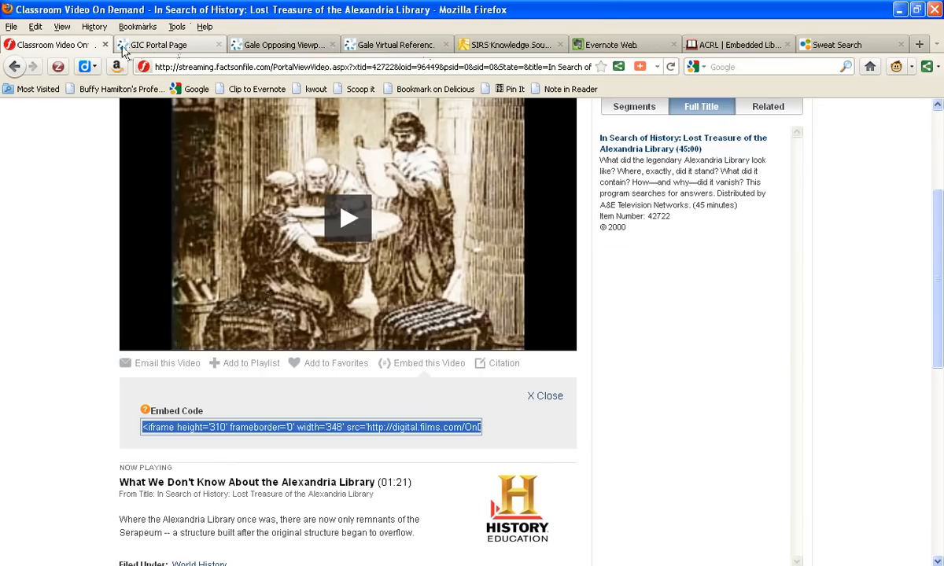
{"action": "left_click", "coordinate": [166, 44]}
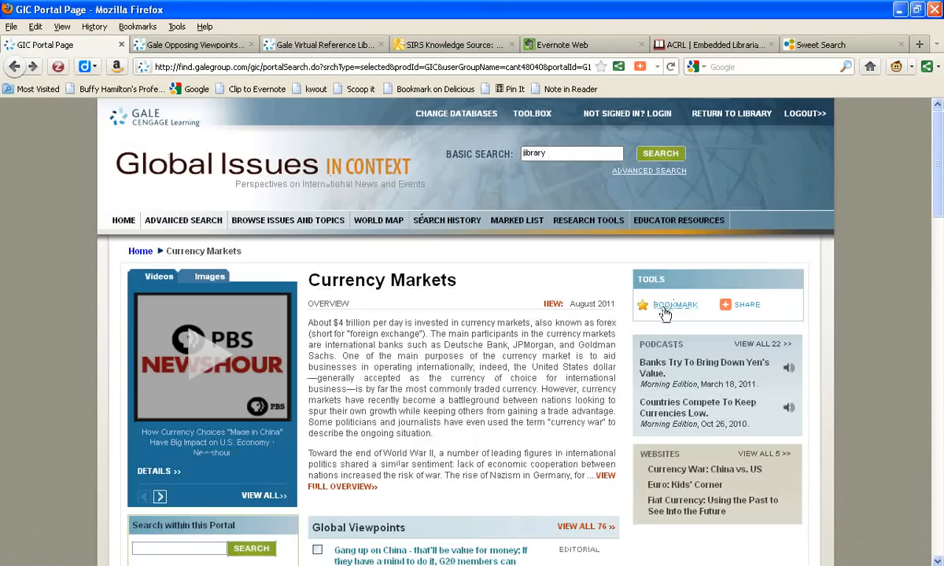
Show the Share This Page service list for the Currency Markets portal page.
{"action": "left_click", "coordinate": [746, 305]}
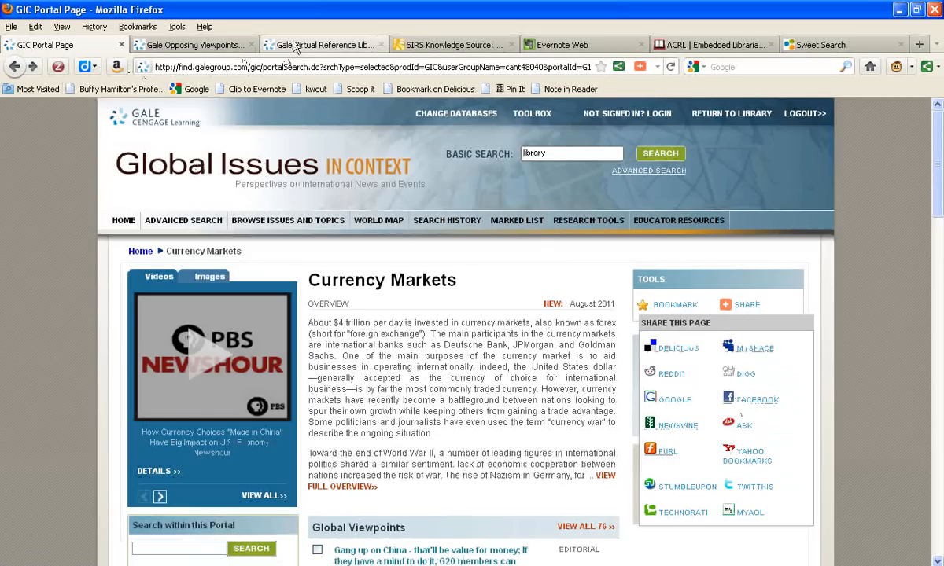
{"action": "mouse_move", "coordinate": [323, 44]}
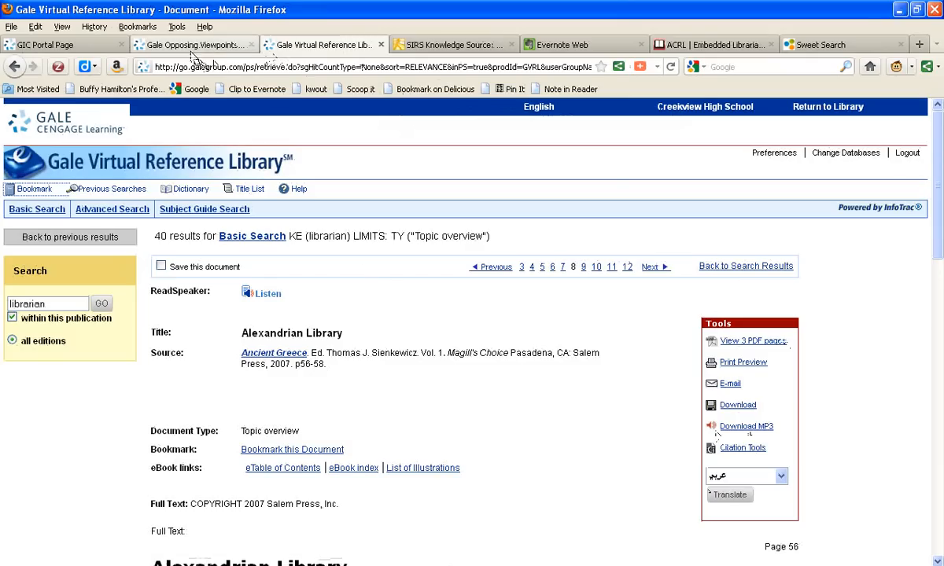
{"action": "mouse_move", "coordinate": [192, 44]}
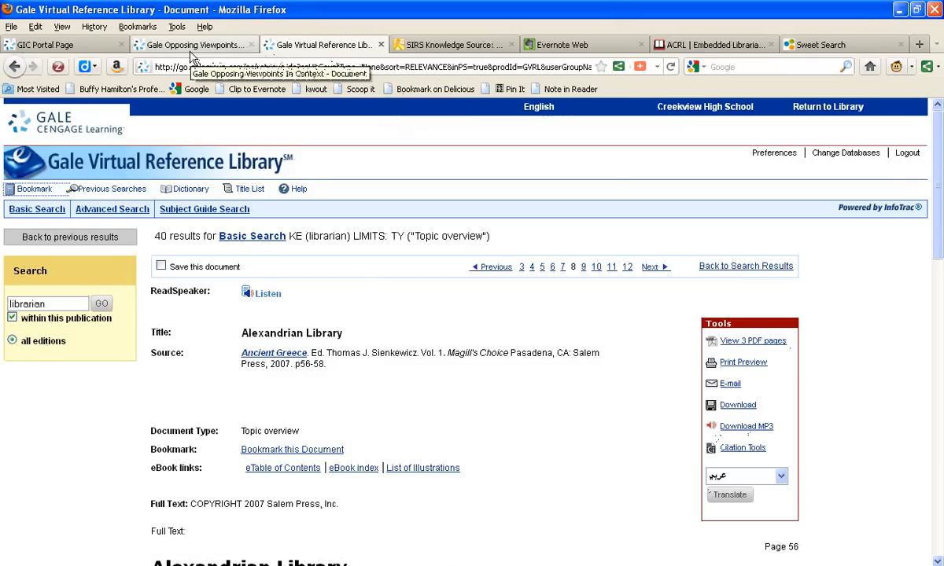
Switch to the Opposing Viewpoints 'The Federal Budget Deficit' document.
{"action": "left_click", "coordinate": [192, 44]}
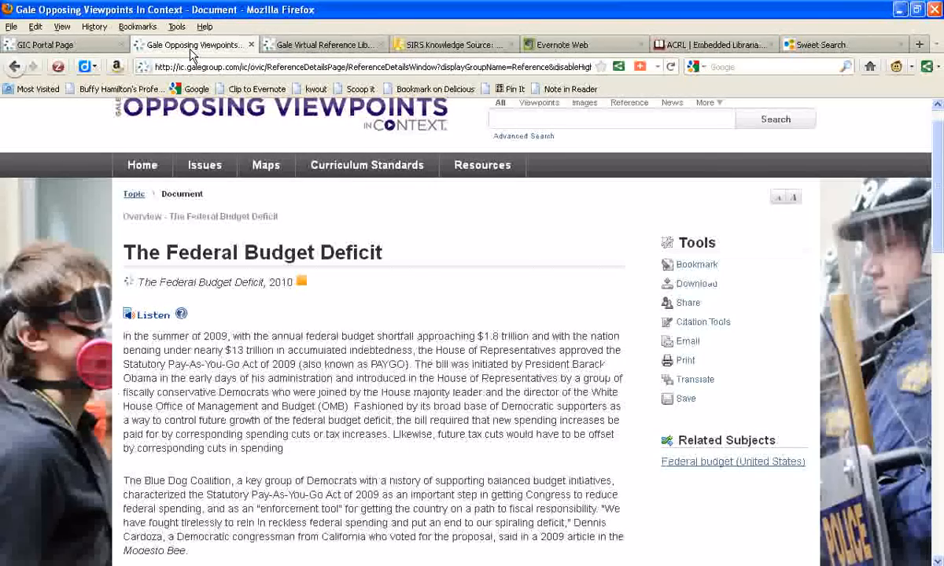
{"action": "mouse_move", "coordinate": [44, 44]}
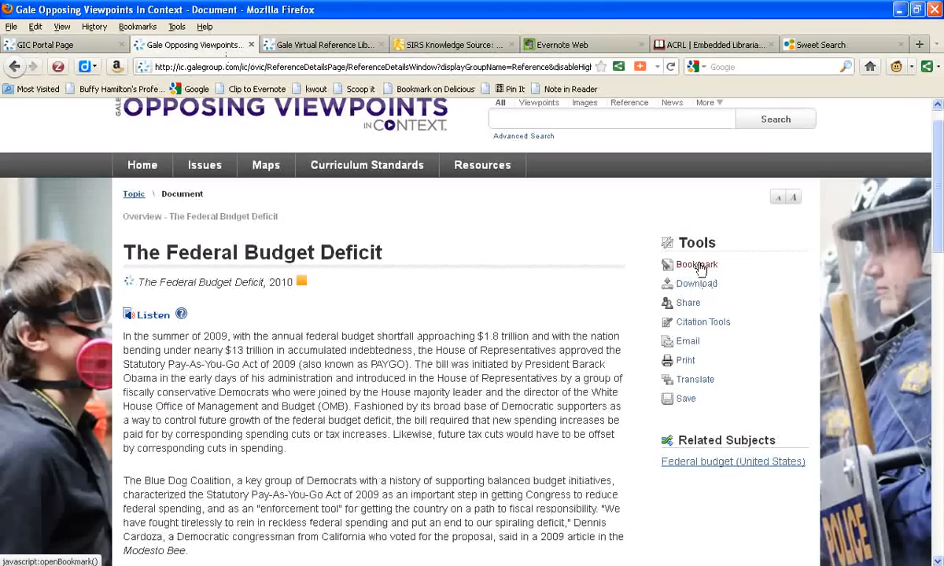
{"action": "mouse_move", "coordinate": [690, 324]}
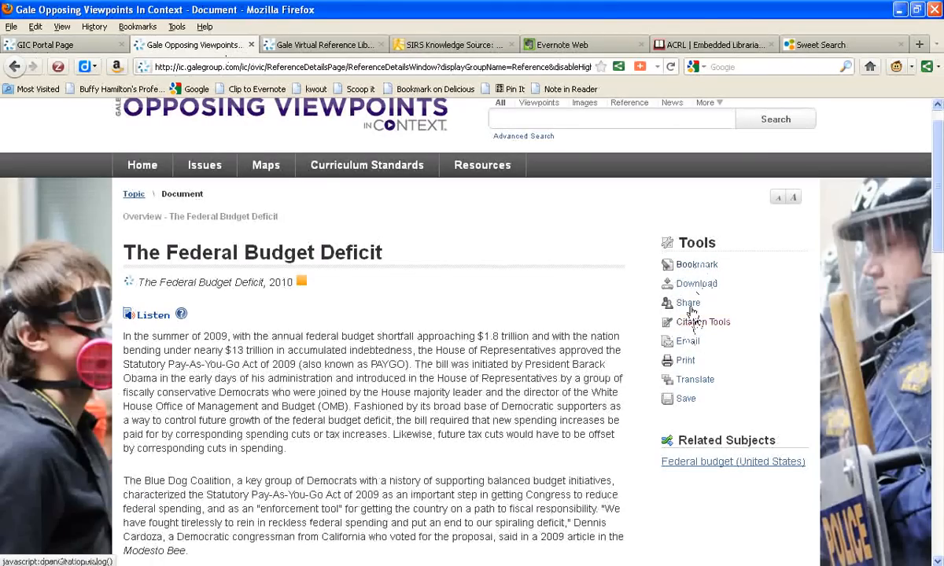
Bring up the full AddThis Bookmark & Share service list and search it for Scoop.it.
{"action": "left_click", "coordinate": [686, 302]}
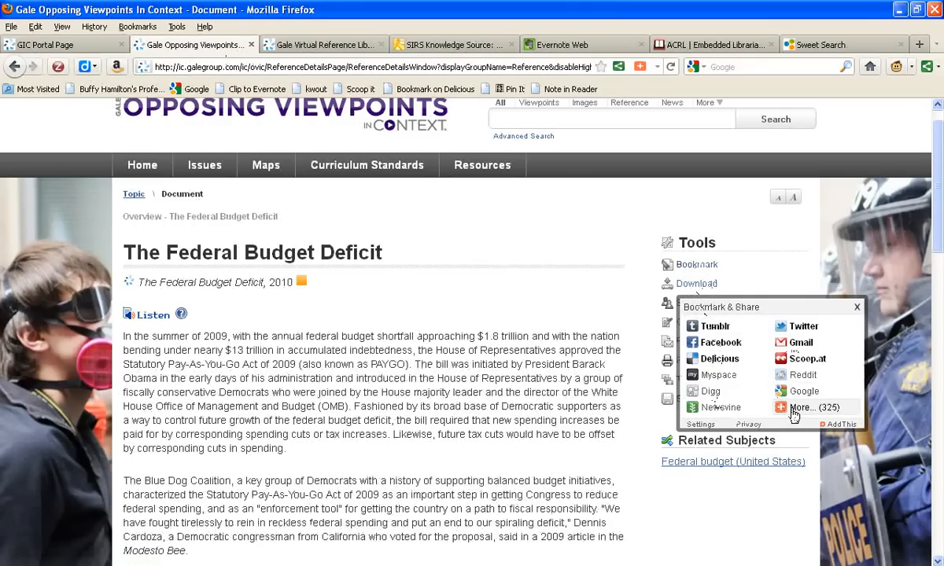
{"action": "left_click", "coordinate": [803, 407]}
{"action": "type", "text": "post"}
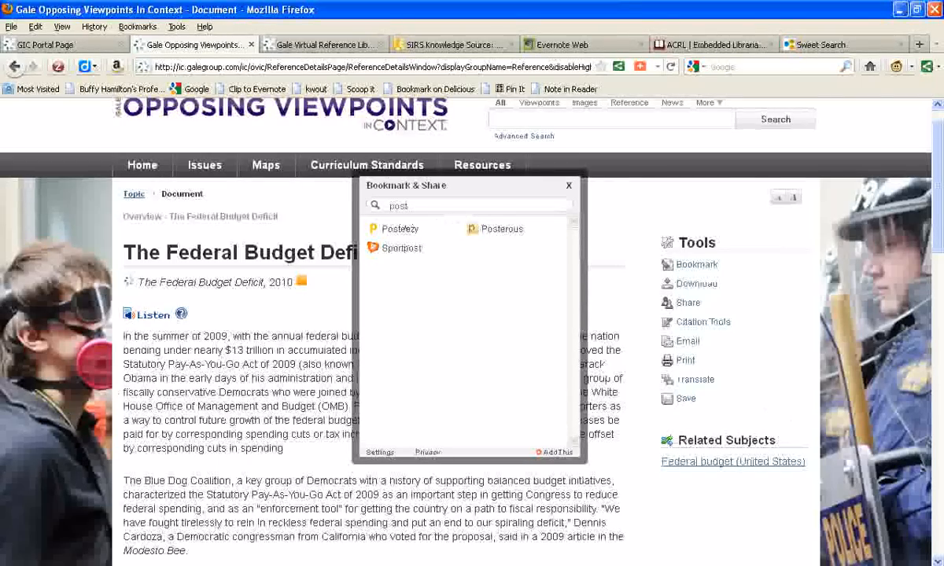
{"action": "left_click", "coordinate": [469, 205]}
{"action": "type", "text": "scoop"}
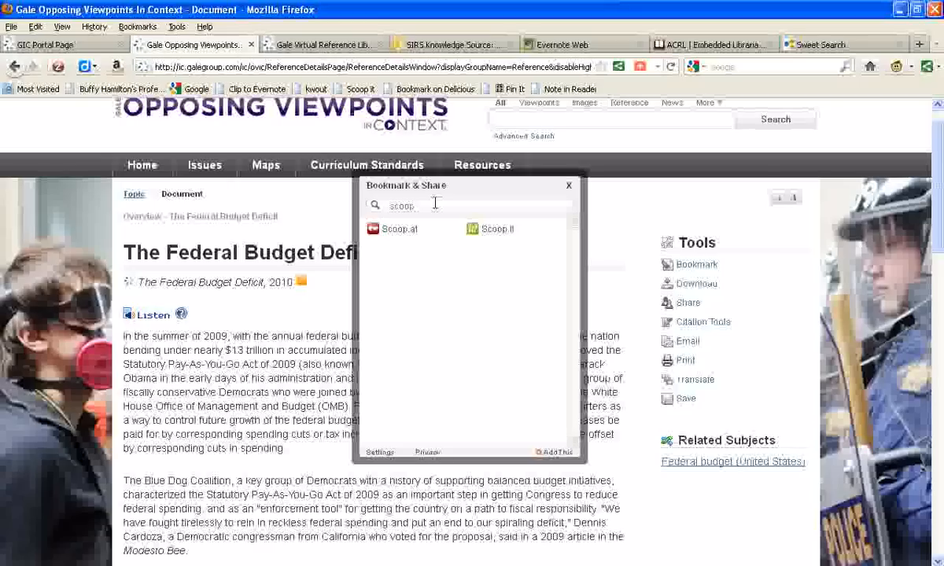
{"action": "mouse_move", "coordinate": [491, 230]}
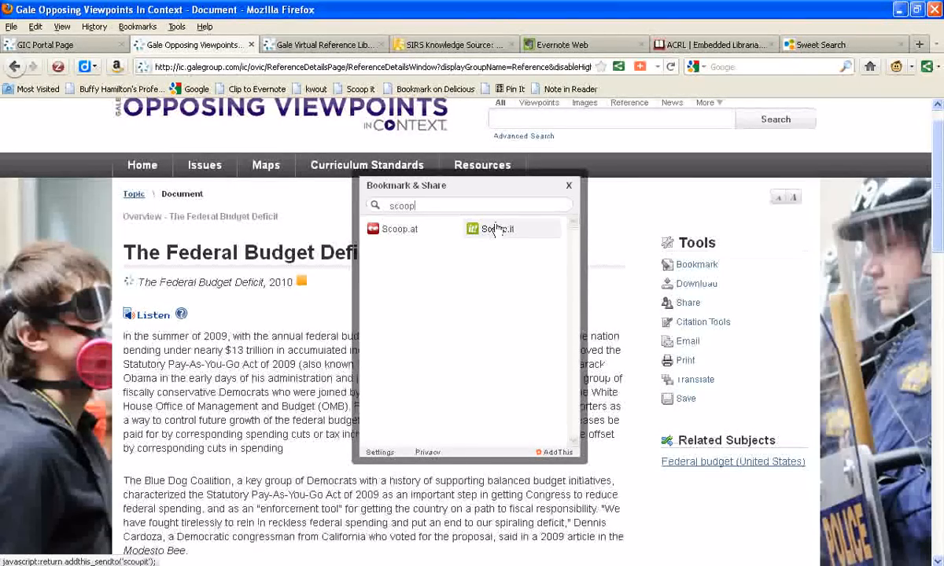
{"action": "mouse_move", "coordinate": [495, 233]}
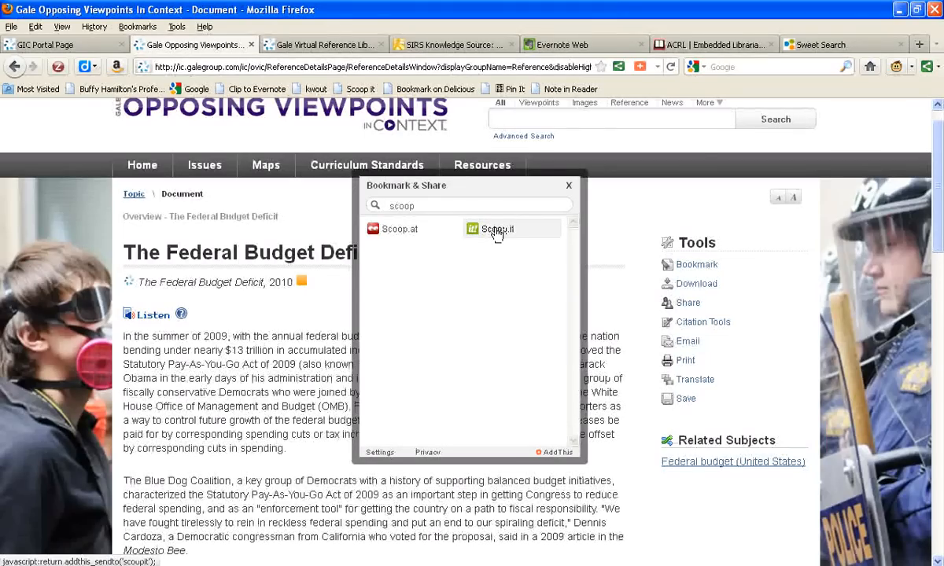
Send the budget deficit document to a Scoop.it post form, then to a Tumblr link post.
{"action": "left_click", "coordinate": [497, 229]}
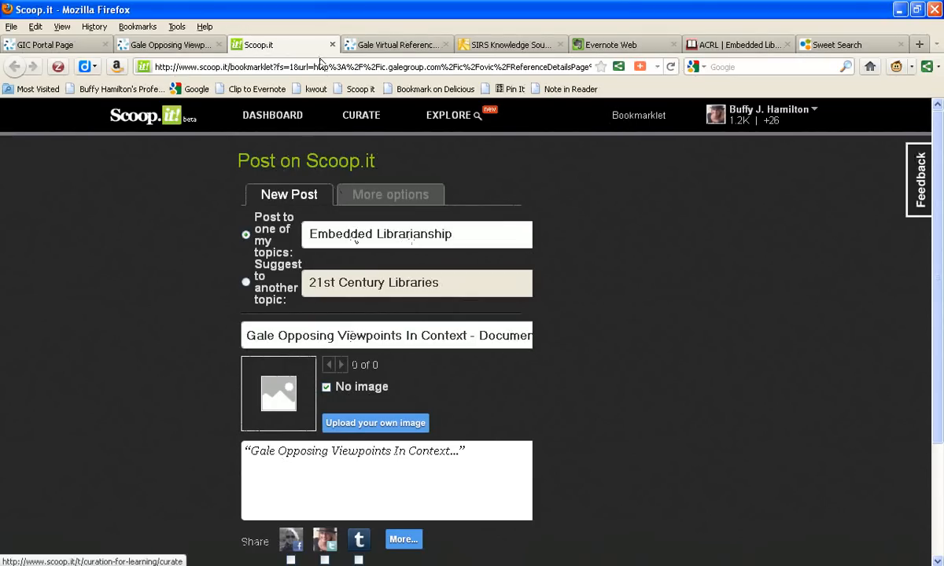
{"action": "left_click", "coordinate": [165, 44]}
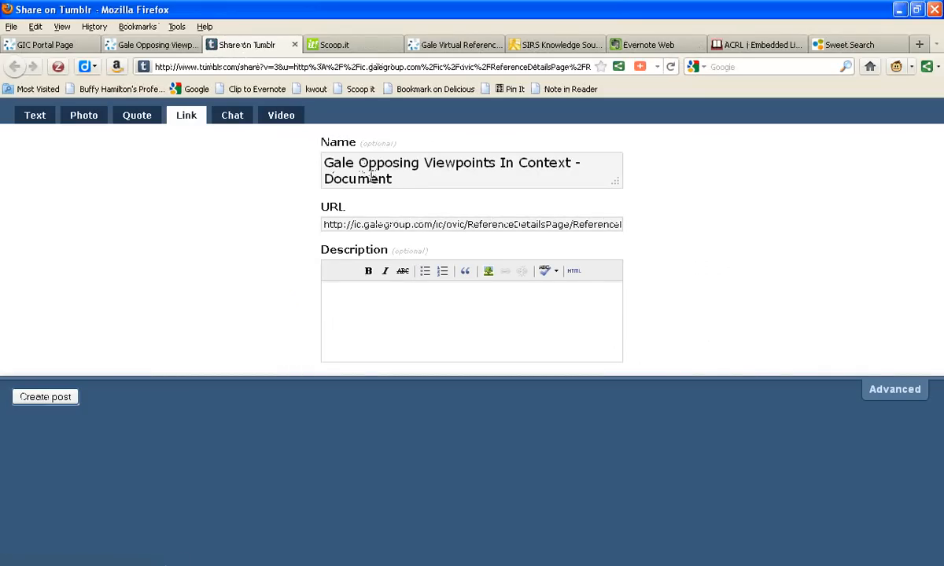
Leave the Tumblr link post unpublished and return to the Opposing Viewpoints article.
{"action": "left_click", "coordinate": [149, 45]}
{"action": "type", "text": "posterou"}
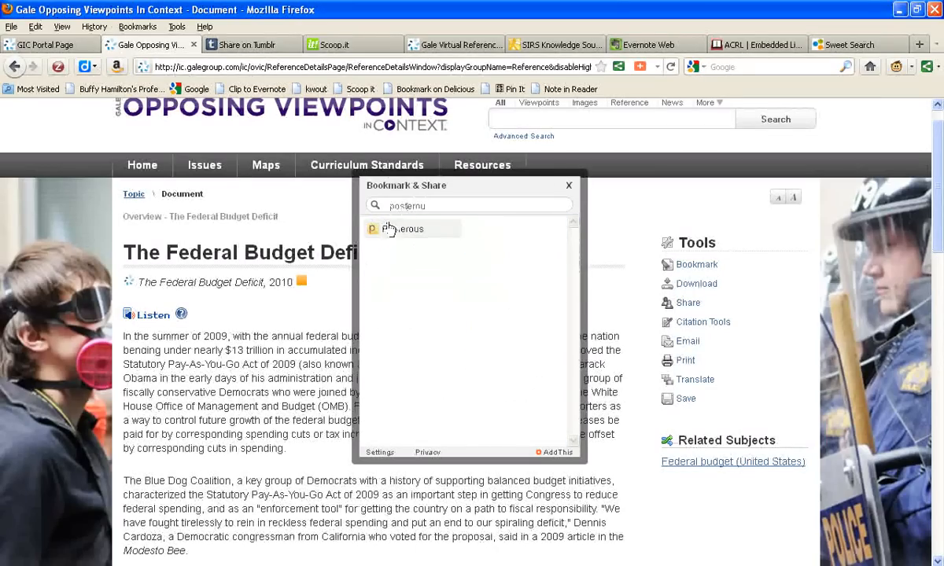
Share the budget deficit document to a Posterous post with the gale link excerpt.
{"action": "left_click", "coordinate": [402, 230]}
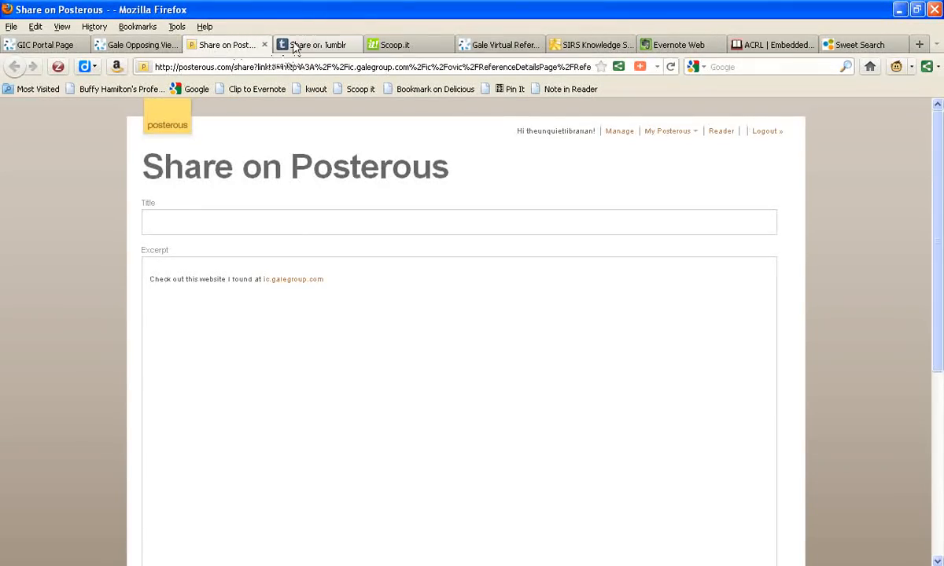
Review the Tumblr link post, return to the budget deficit article and cancel the bookmark dialog.
{"action": "left_click", "coordinate": [315, 44]}
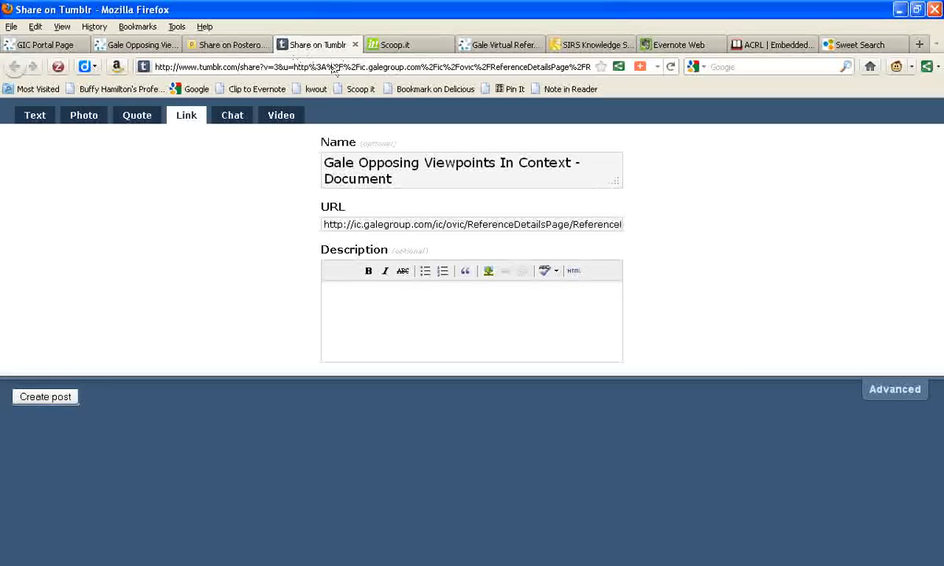
{"action": "left_click", "coordinate": [228, 44]}
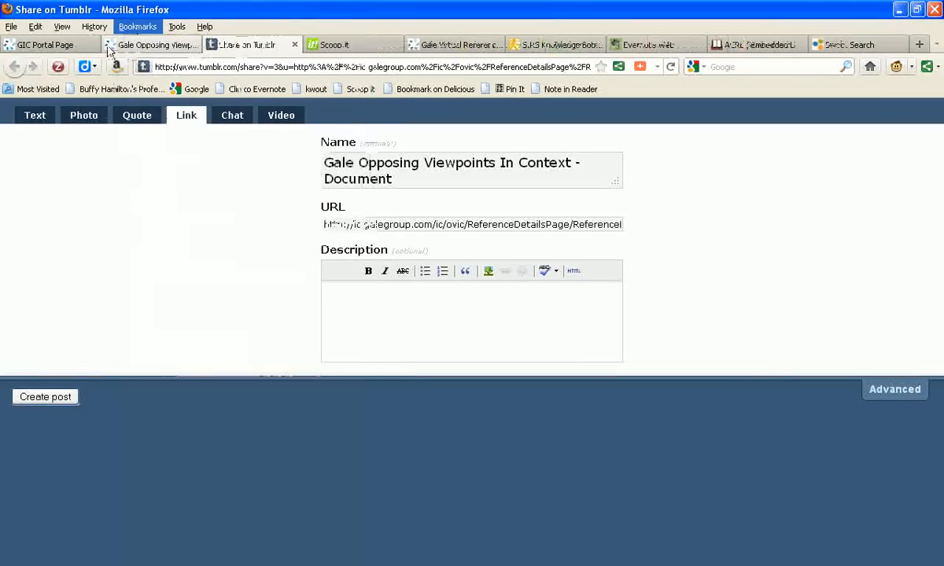
{"action": "left_click", "coordinate": [150, 44]}
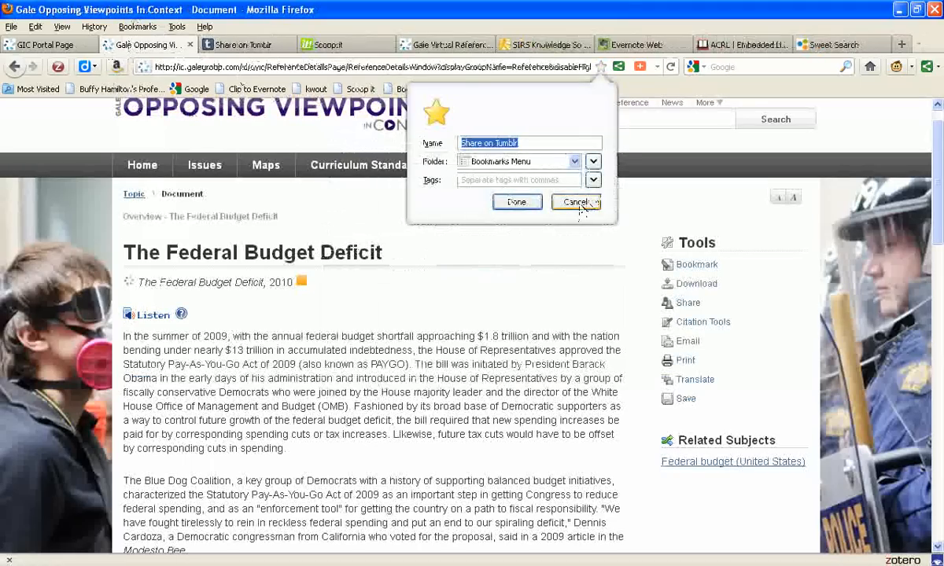
{"action": "left_click", "coordinate": [575, 201]}
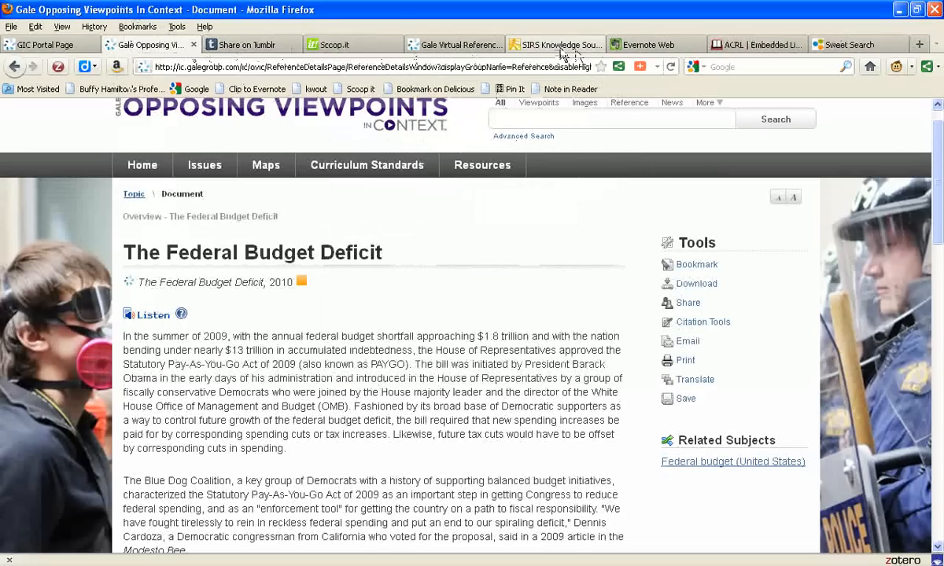
{"action": "mouse_move", "coordinate": [558, 44]}
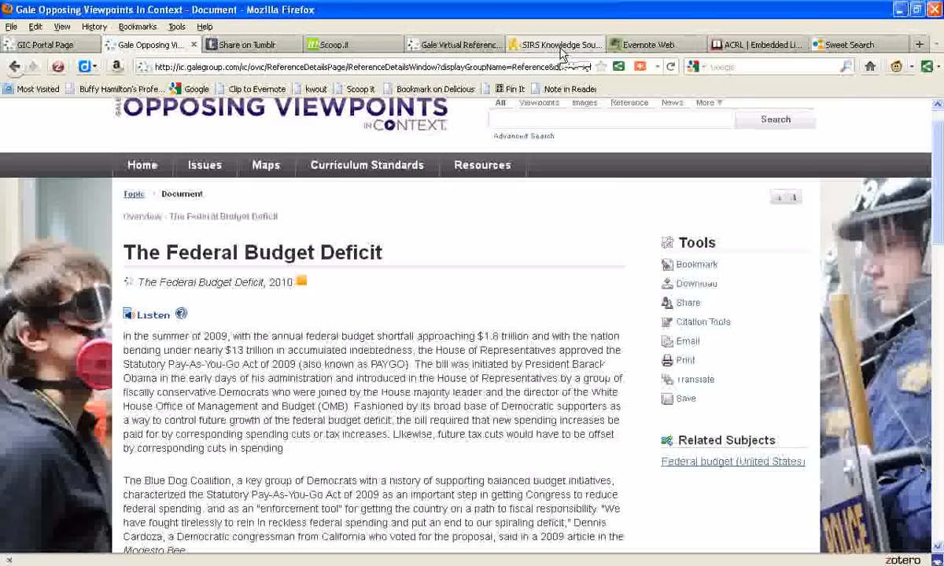
Share the SIRS 'Tim Geithner's Heavy Hand' article to a Tumblr link post and return to it.
{"action": "left_click", "coordinate": [550, 44]}
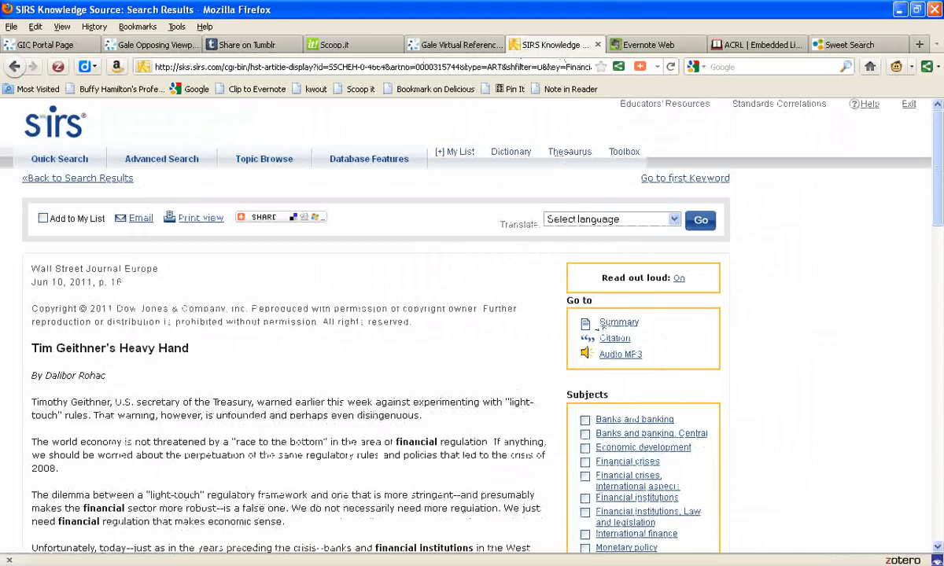
{"action": "left_click", "coordinate": [262, 217]}
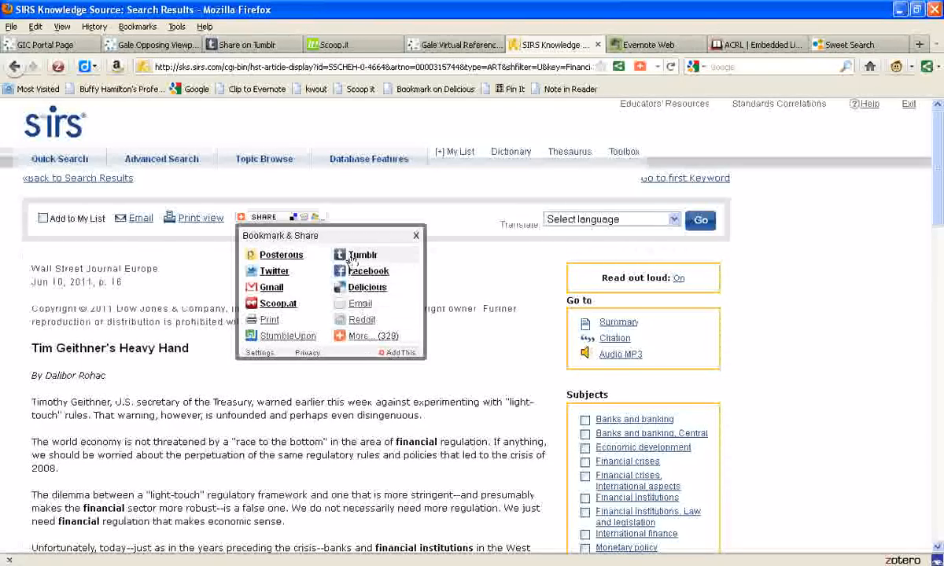
{"action": "left_click", "coordinate": [362, 255]}
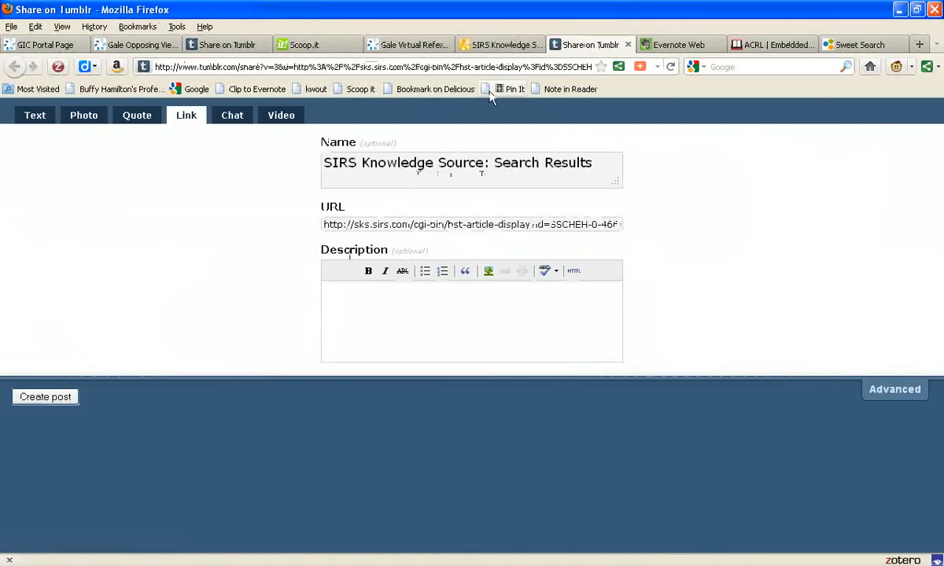
{"action": "left_click", "coordinate": [500, 44]}
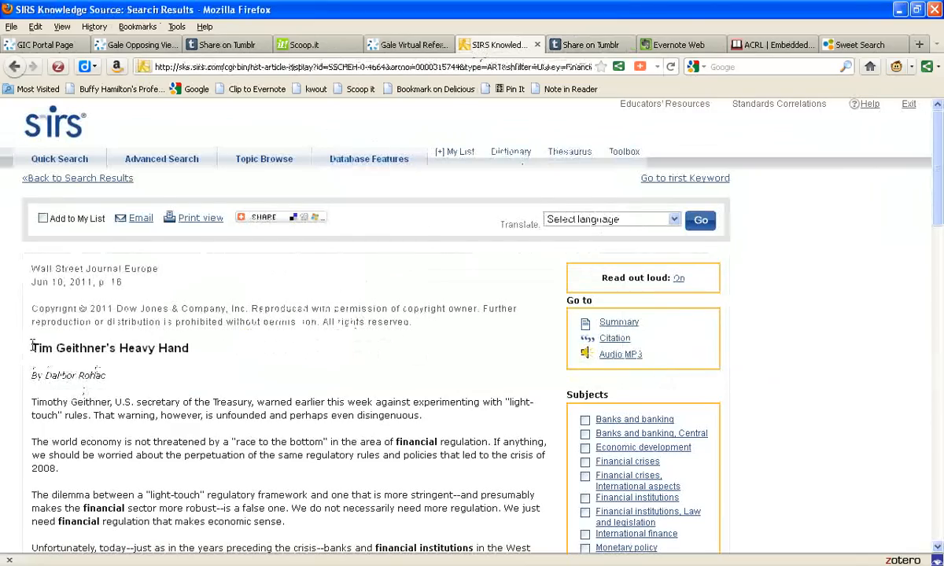
{"action": "mouse_move", "coordinate": [38, 426]}
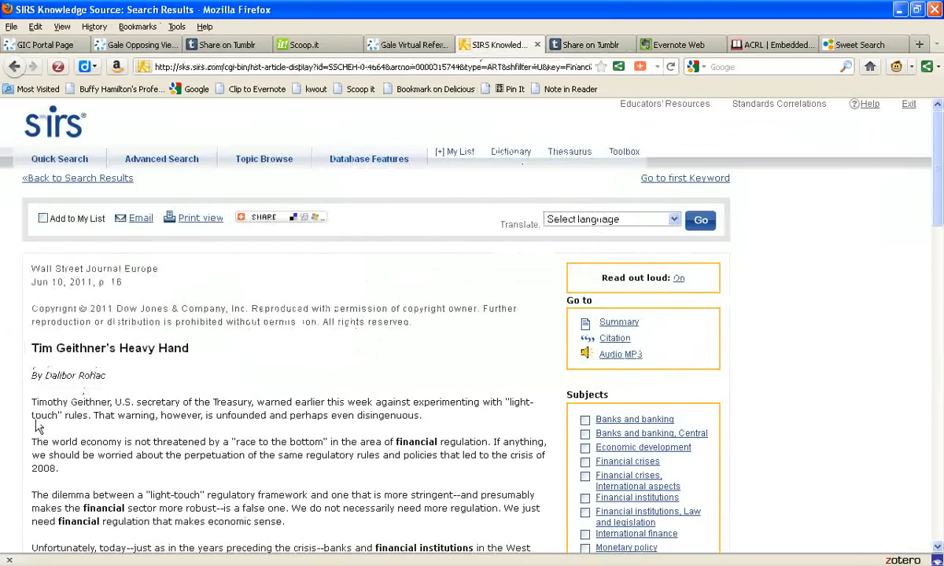
{"action": "mouse_move", "coordinate": [497, 299]}
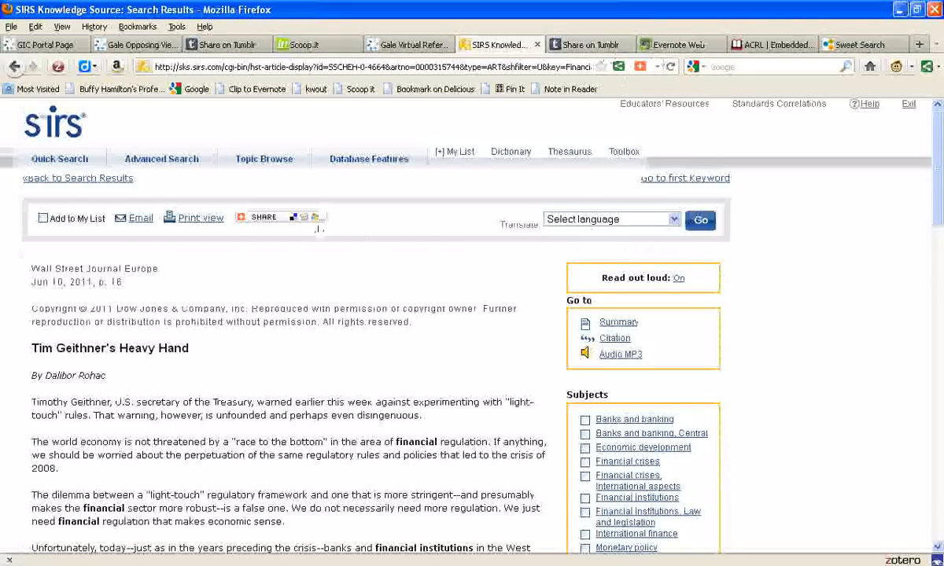
{"action": "left_click", "coordinate": [264, 217]}
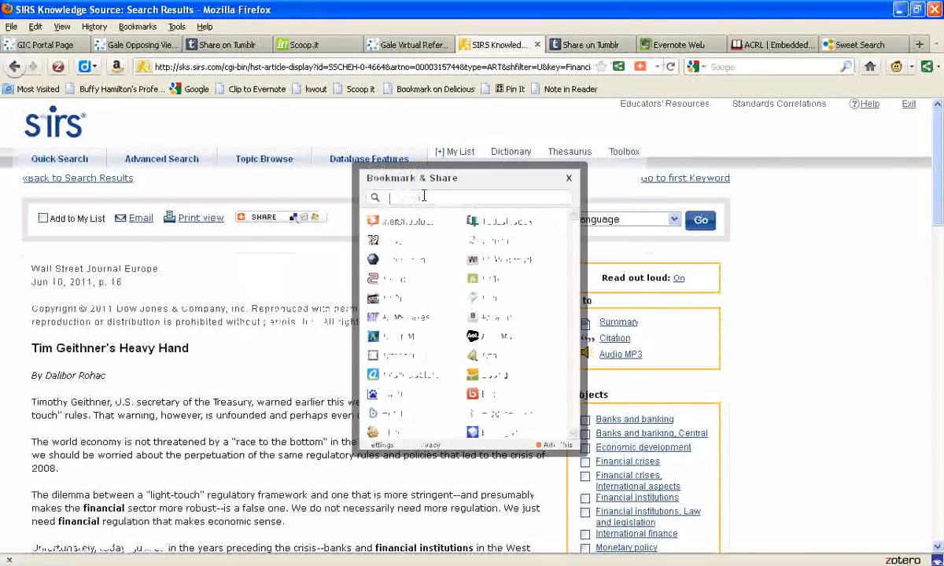
{"action": "type", "text": "scoop"}
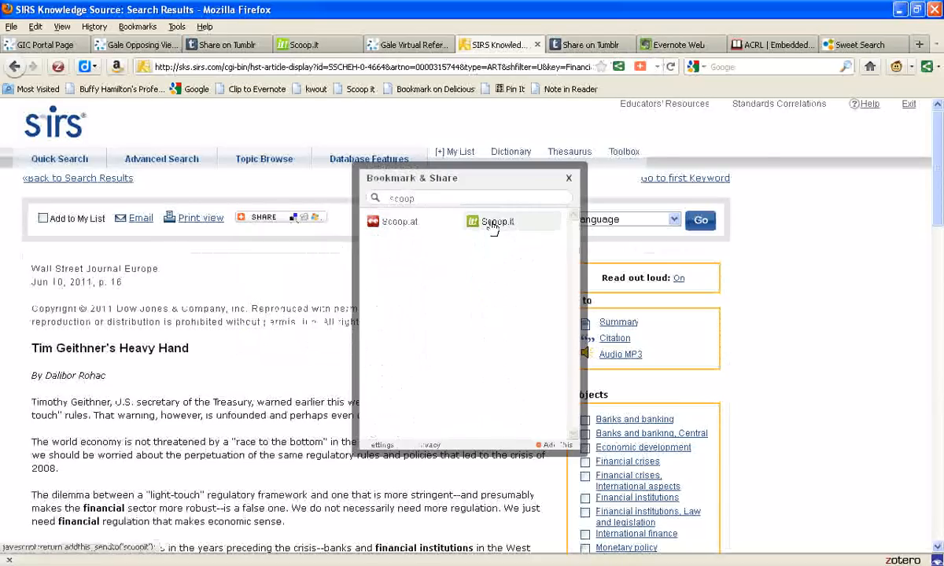
{"action": "left_click", "coordinate": [495, 220]}
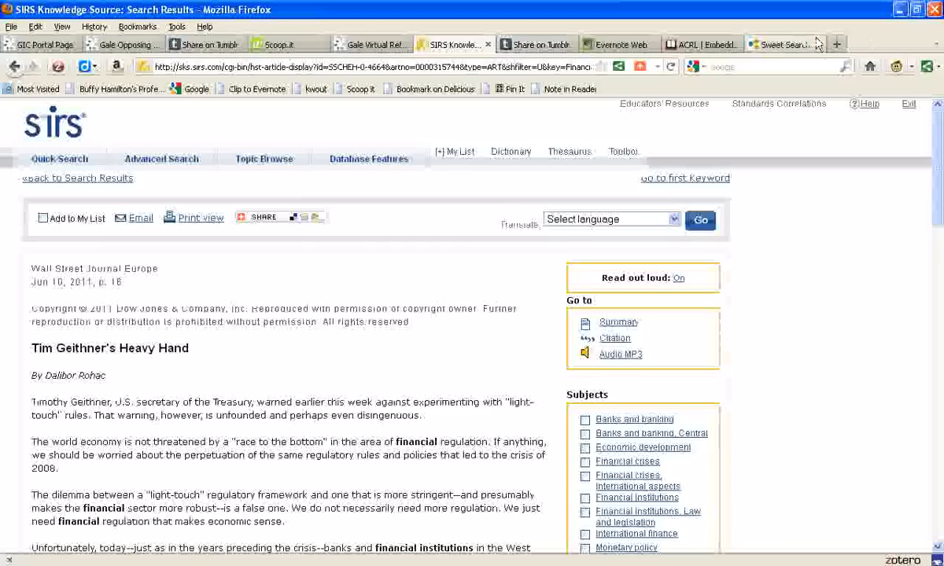
Reach NPR's 'Somalis Stream Into Kenya, Fleeing Famine' from Sweet Search and start a Scoop.it post.
{"action": "left_click", "coordinate": [783, 44]}
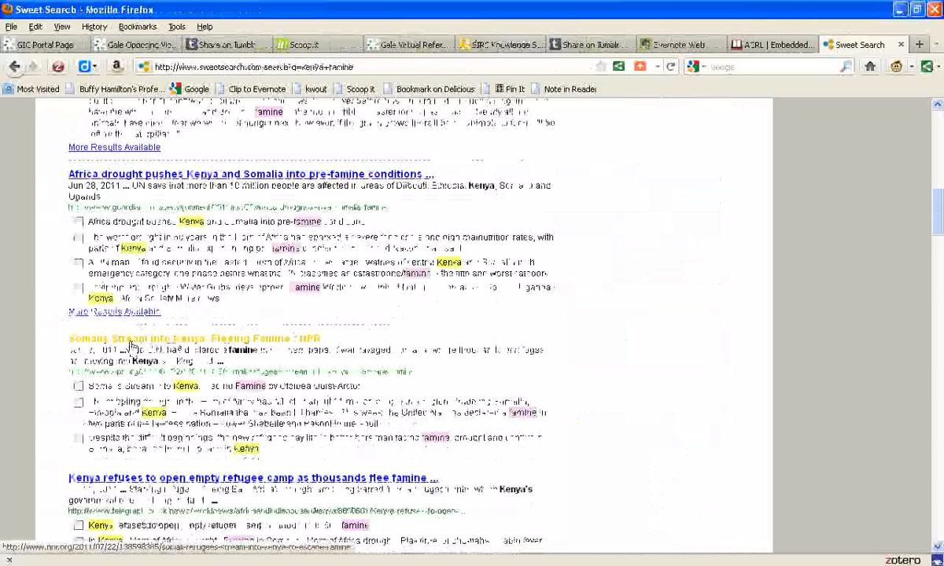
{"action": "left_click", "coordinate": [194, 339]}
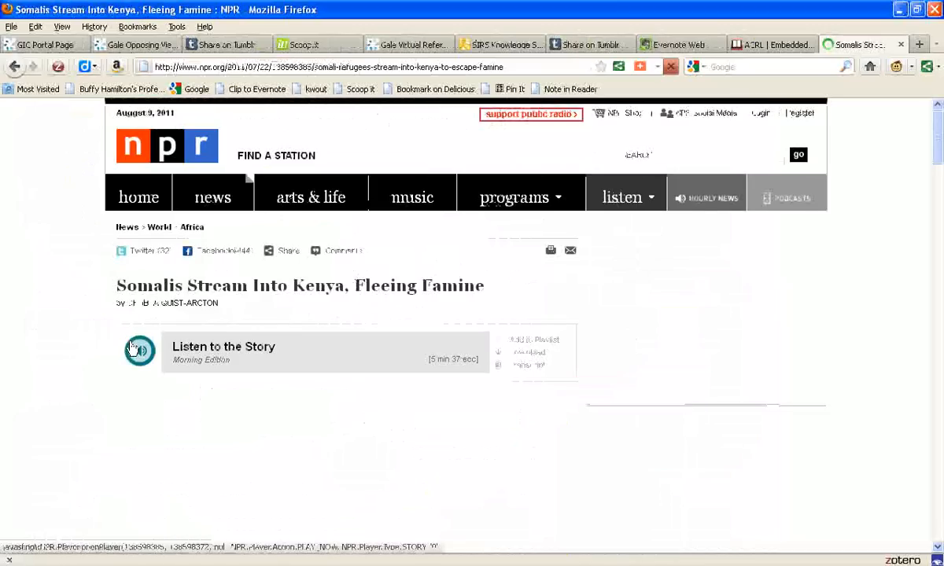
{"action": "left_click", "coordinate": [138, 349]}
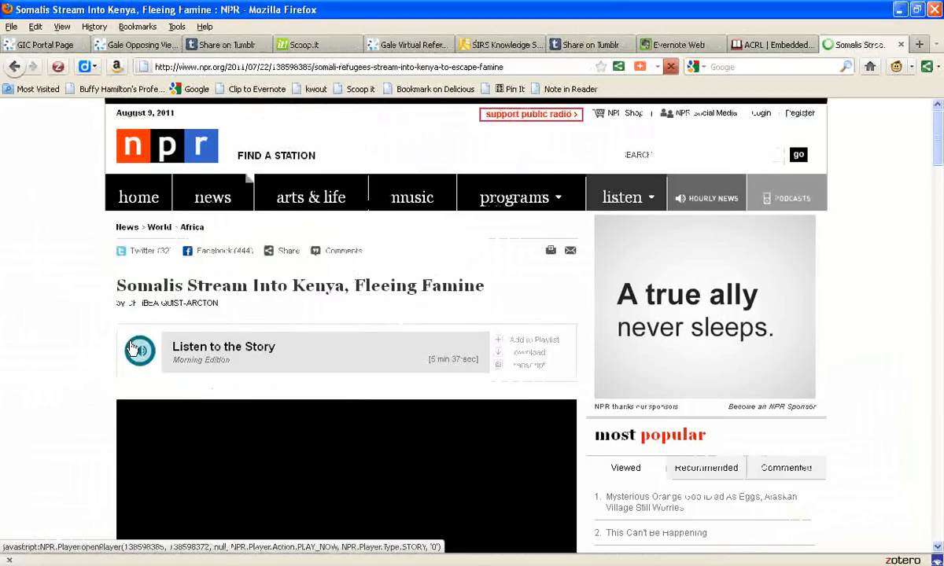
{"action": "left_click", "coordinate": [138, 350]}
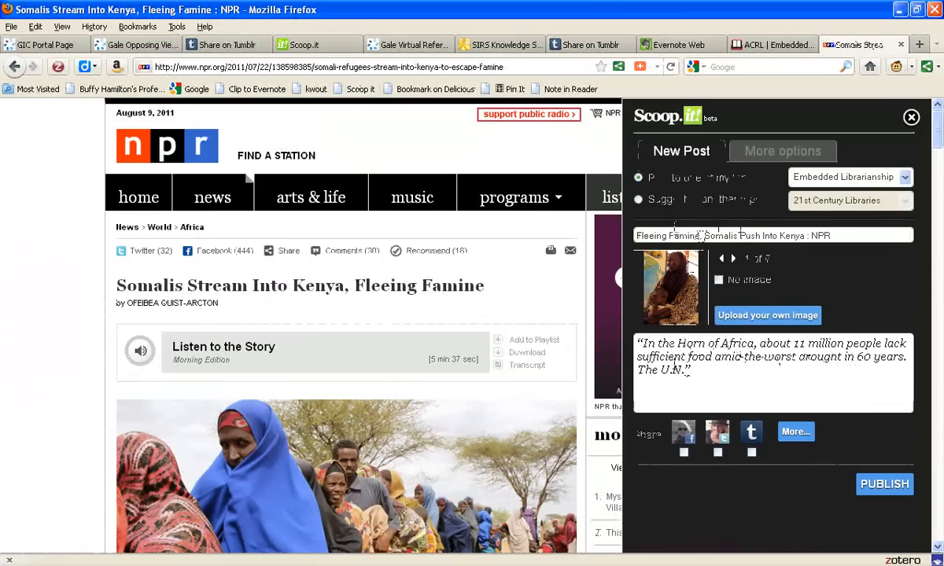
Close the Scoop.it post panel without publishing and stay on the NPR story.
{"action": "left_click", "coordinate": [736, 258]}
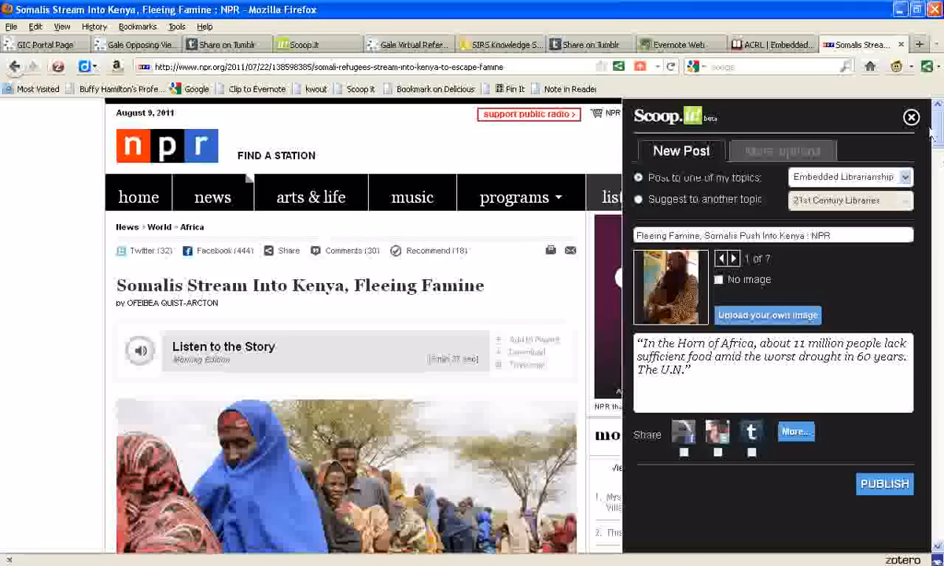
{"action": "left_click", "coordinate": [909, 117]}
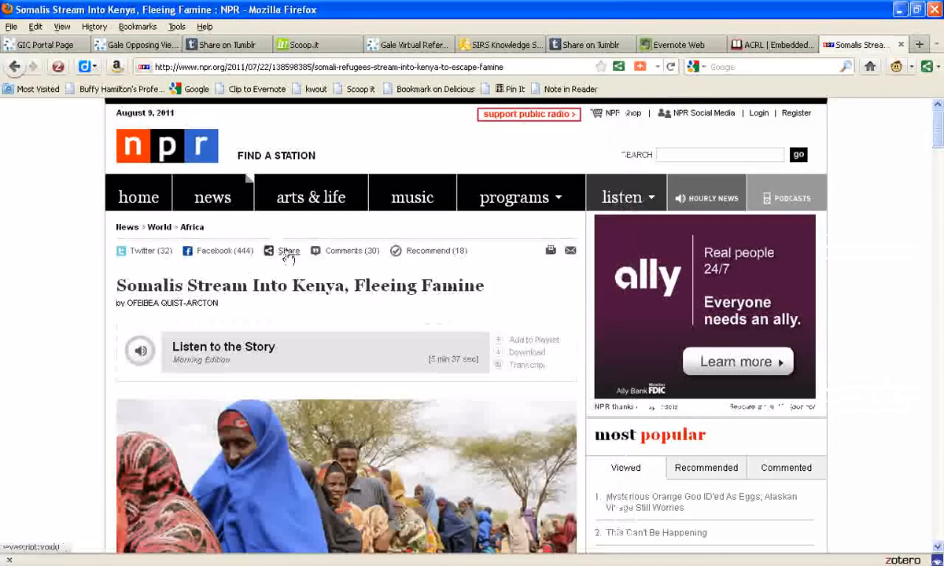
{"action": "left_click", "coordinate": [290, 251]}
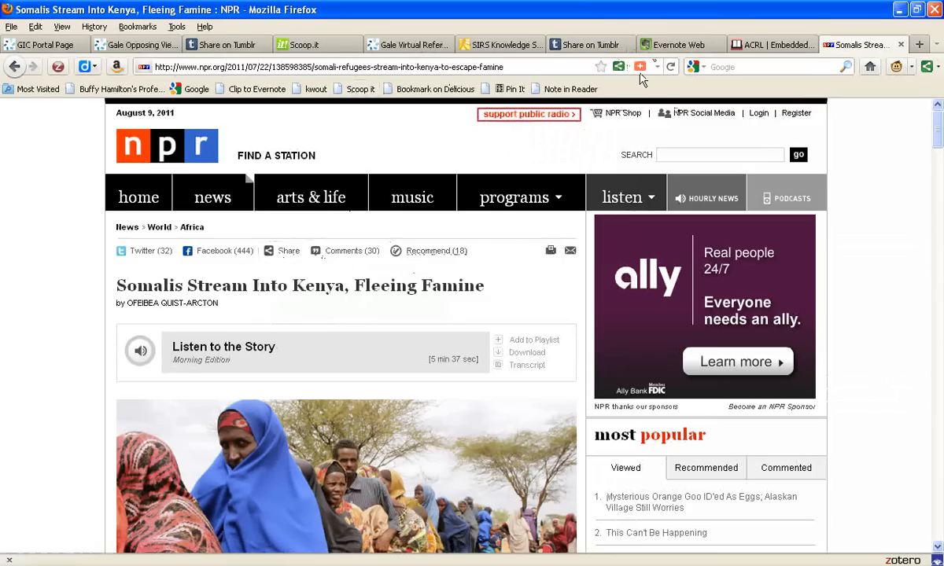
{"action": "mouse_move", "coordinate": [637, 66]}
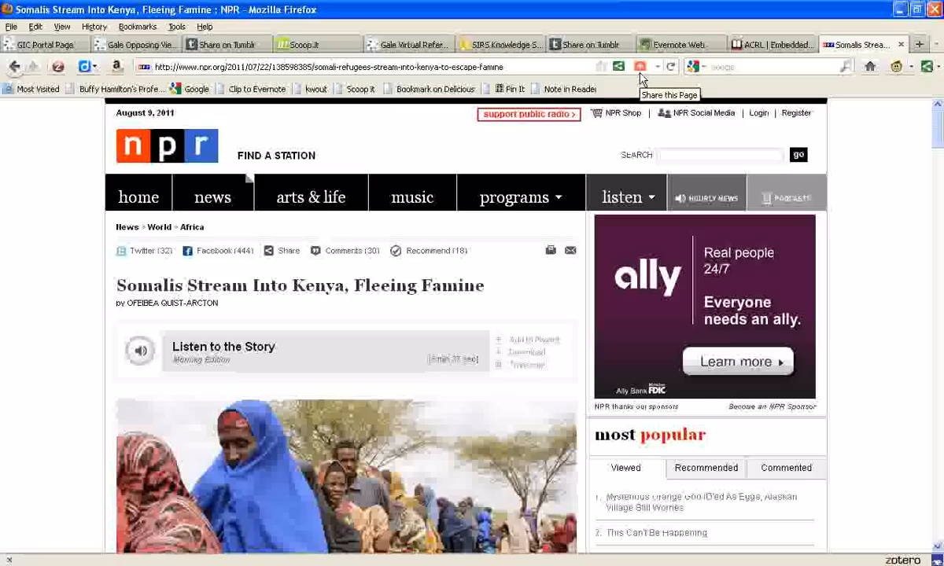